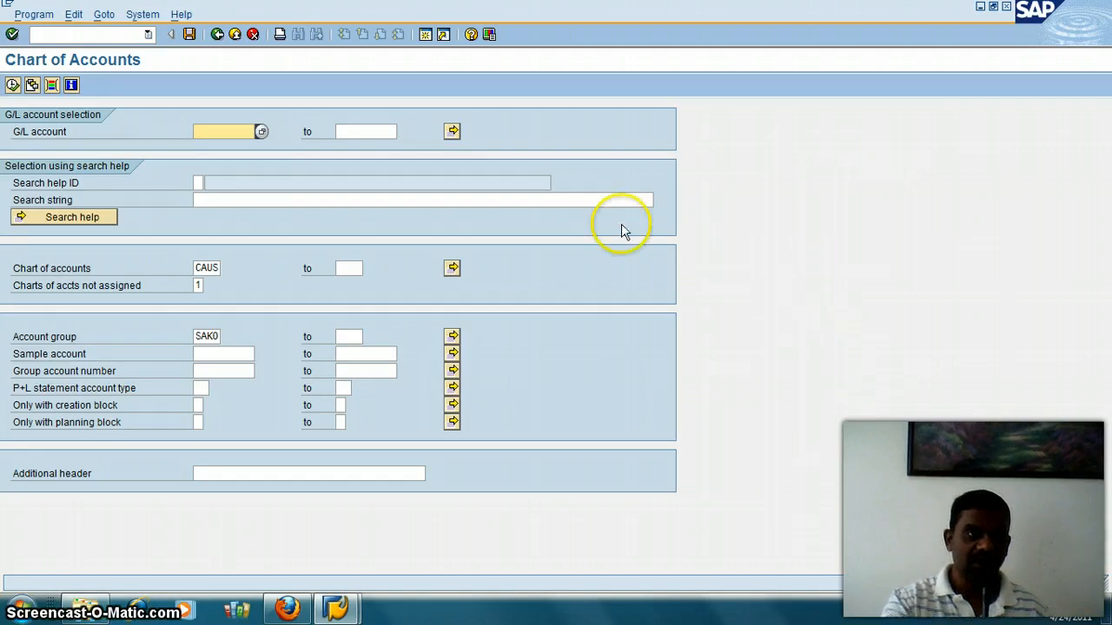
mouse_move(143, 24)
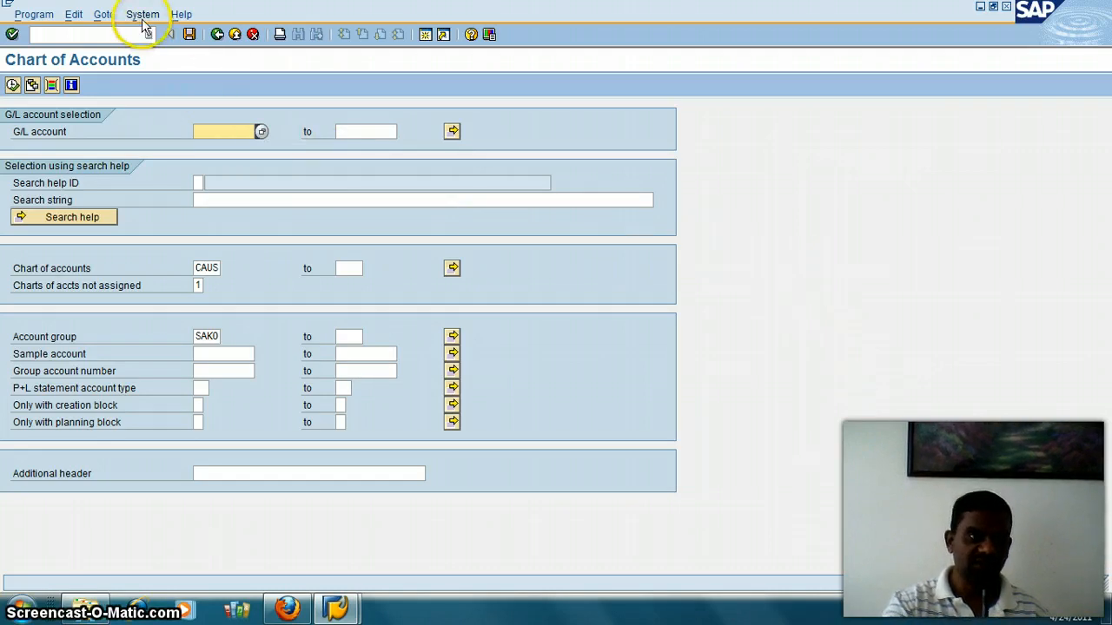
Step: Check the System > Status details, close them and return to the SAP Easy Access menu
left_click(142, 14)
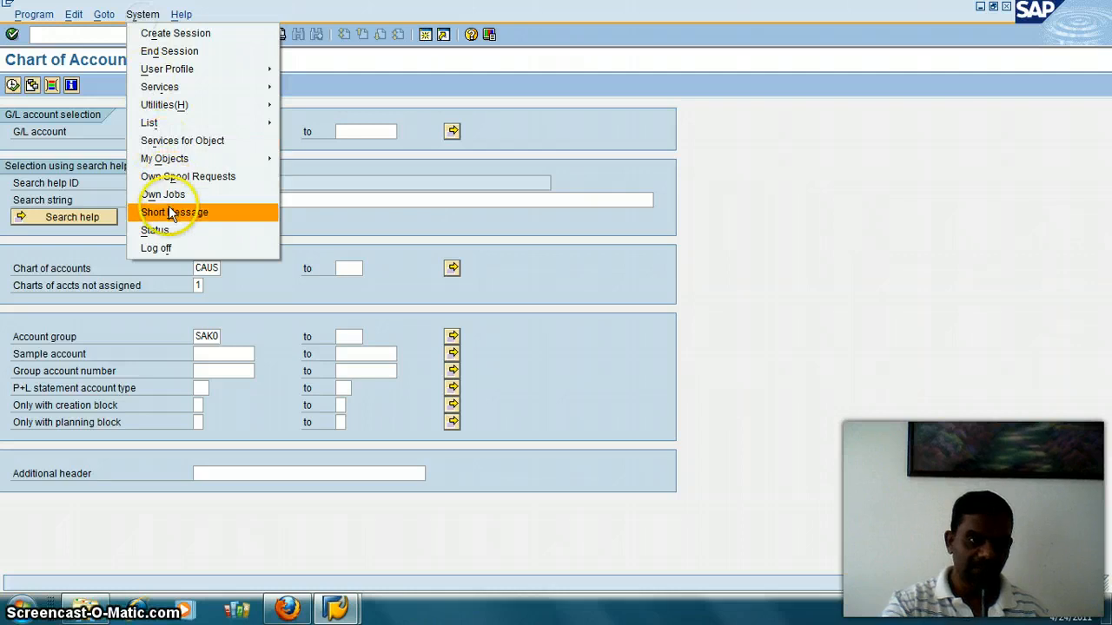
left_click(155, 229)
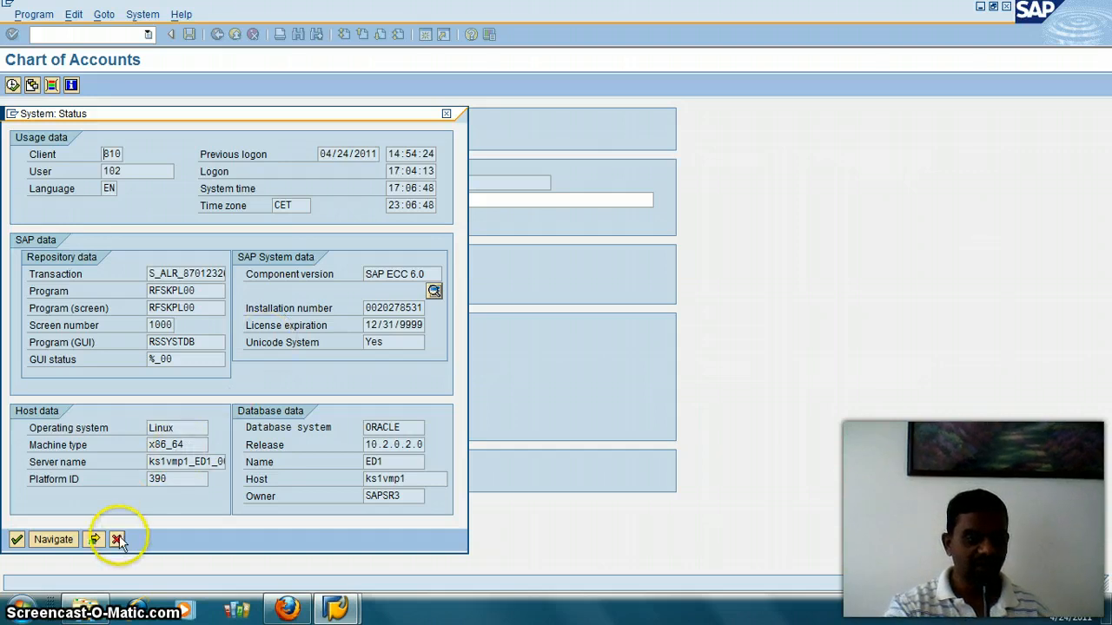
left_click(117, 540)
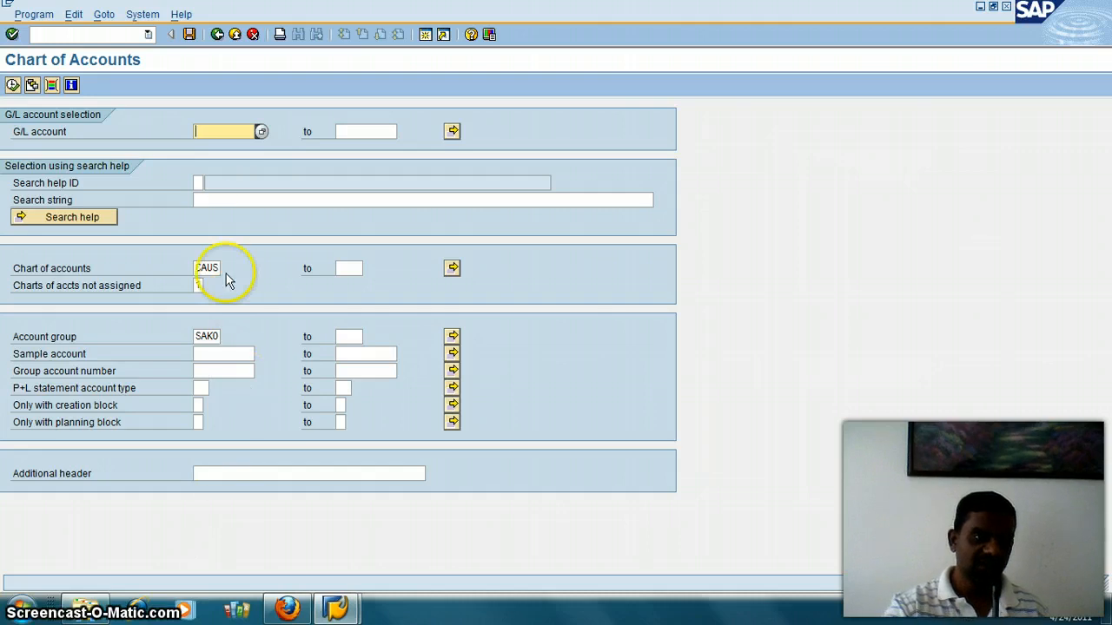
left_click(217, 34)
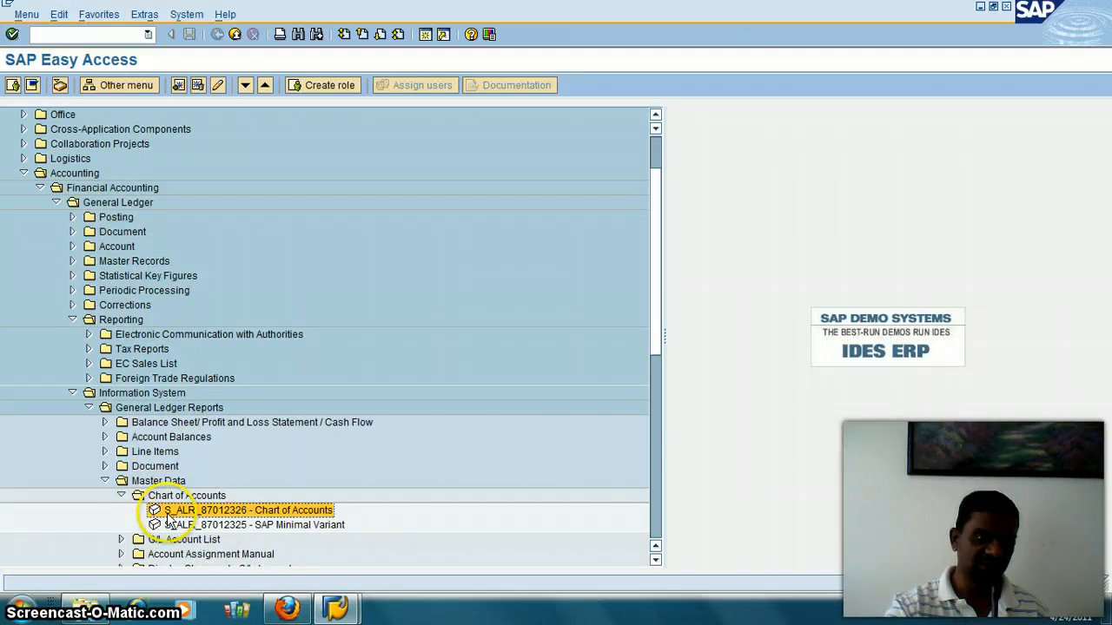
Step: Run S_ALR_87012326 Chart of Accounts, scroll its account list and go back to the blank selection screen
double_click(250, 510)
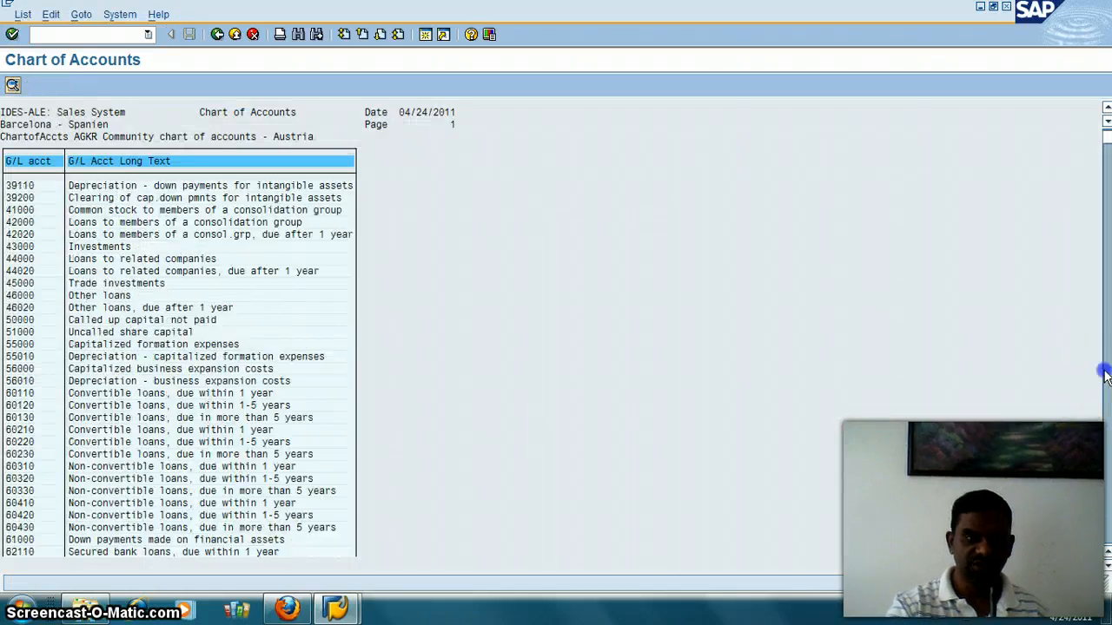
scroll("down", 3)
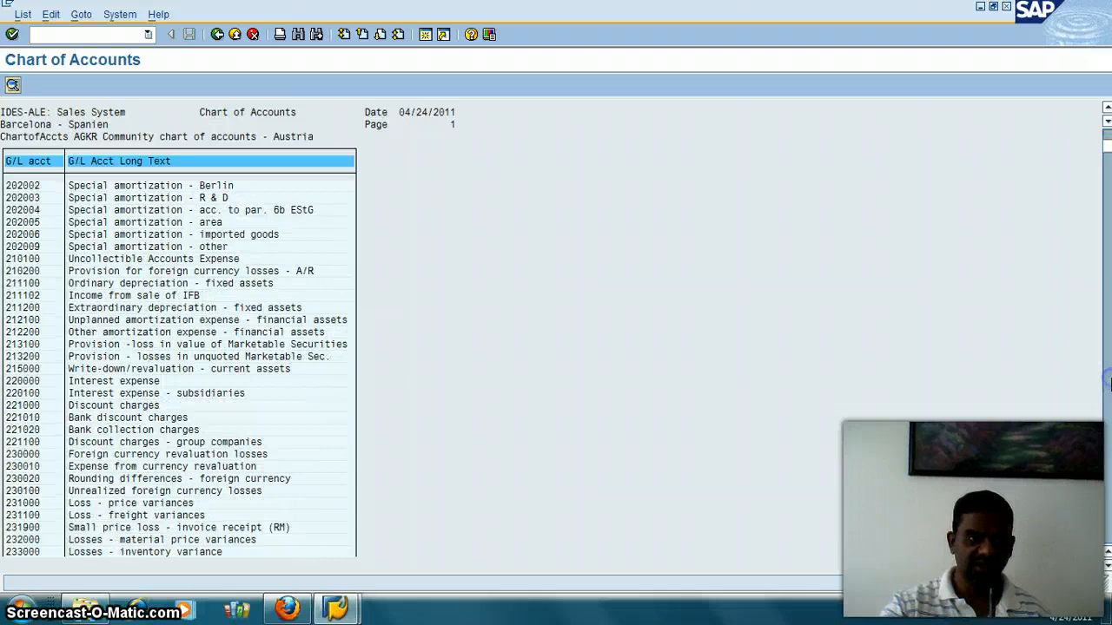
left_click(217, 34)
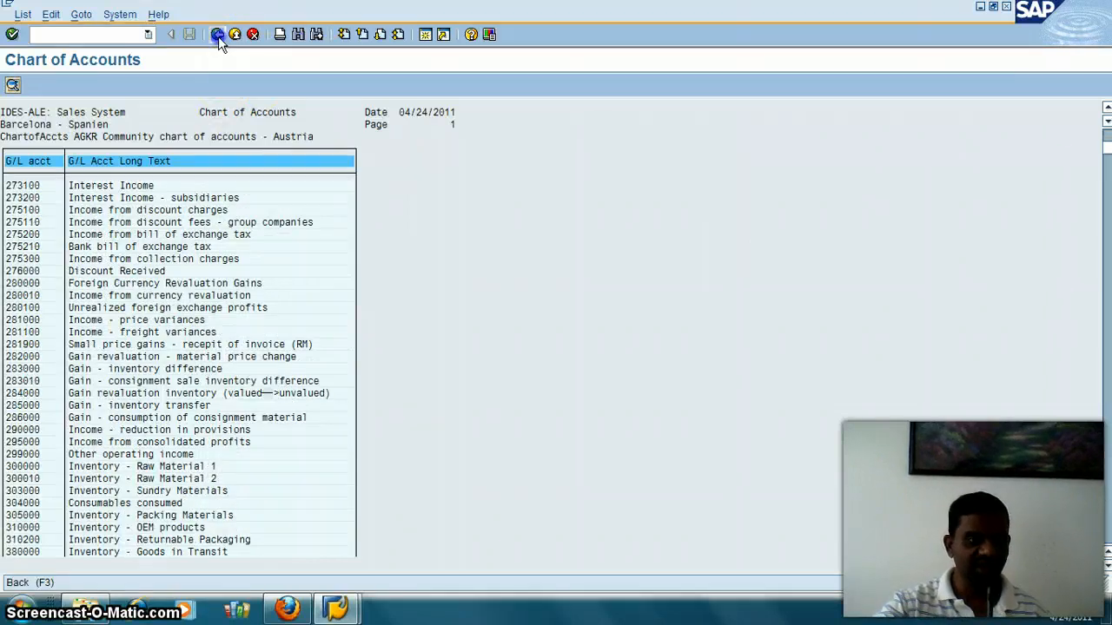
left_click(219, 34)
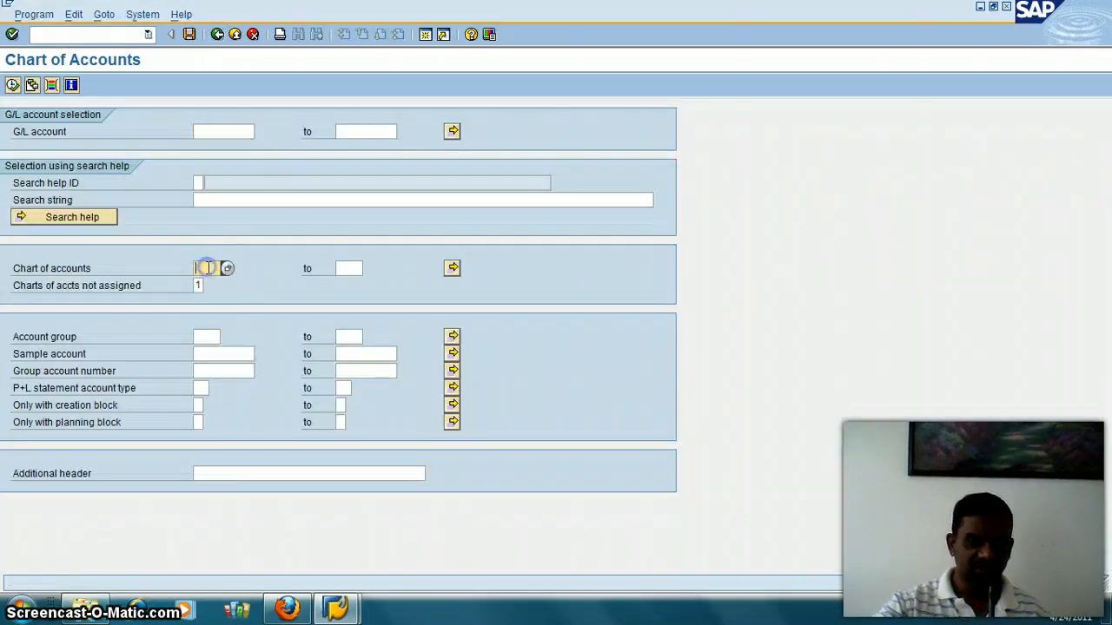
Step: Run the report for chart of accounts CAUS and account group SAK0 and review the US account list
left_click(226, 268)
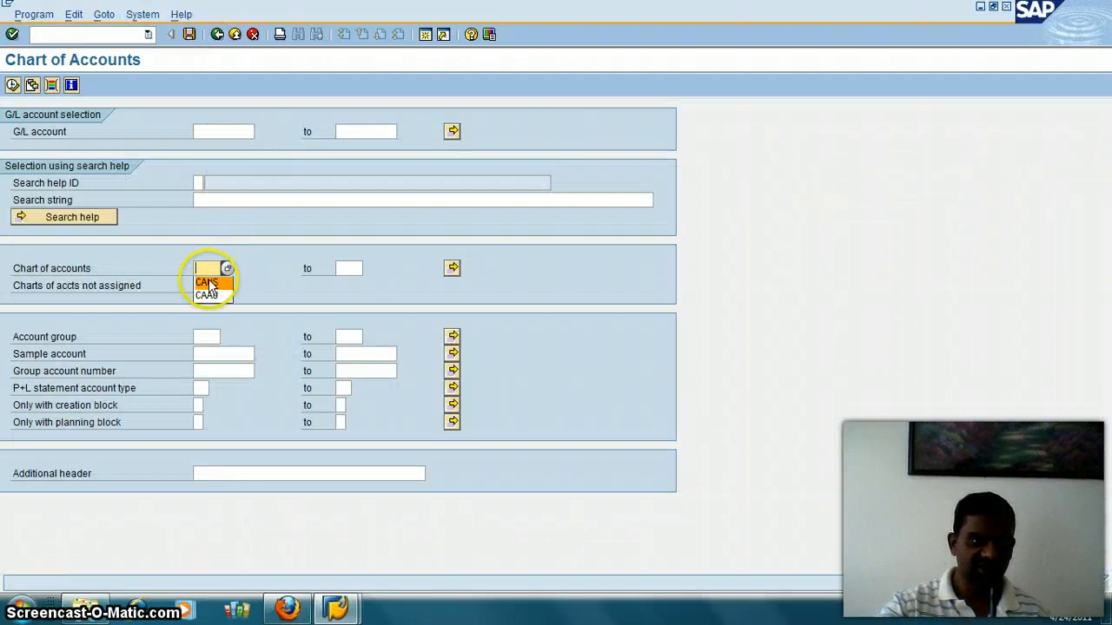
left_click(207, 282)
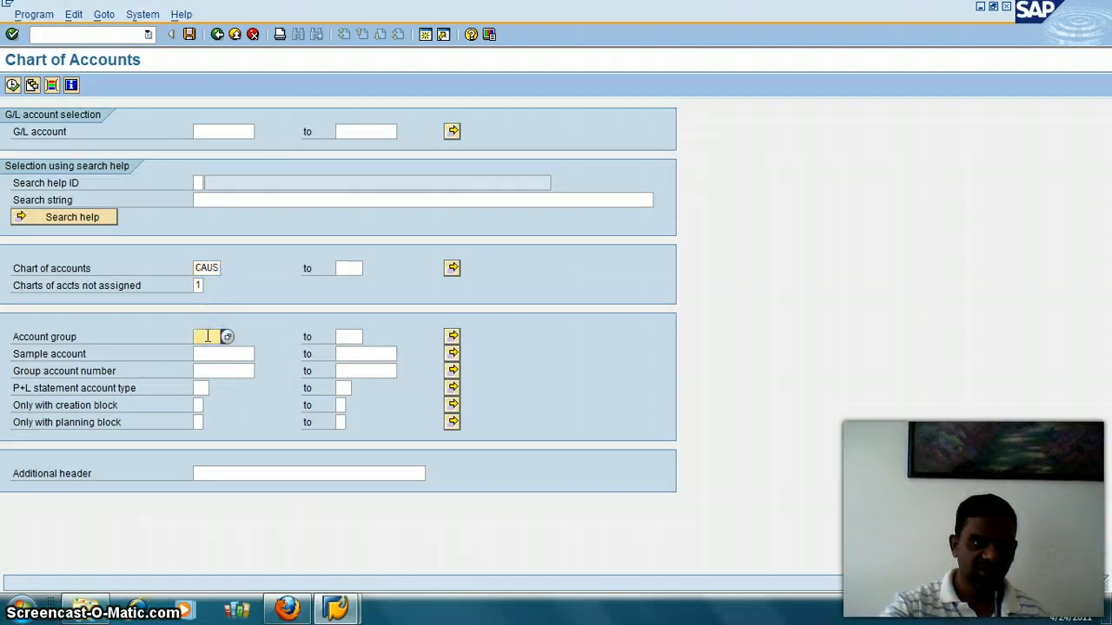
type("SAKO")
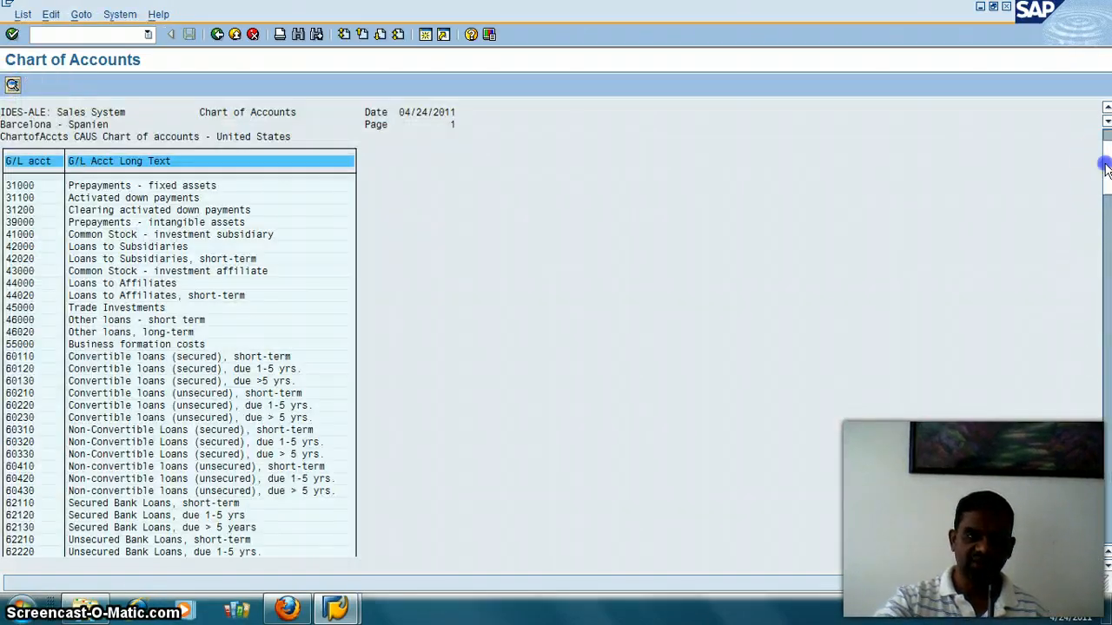
scroll("down", 3)
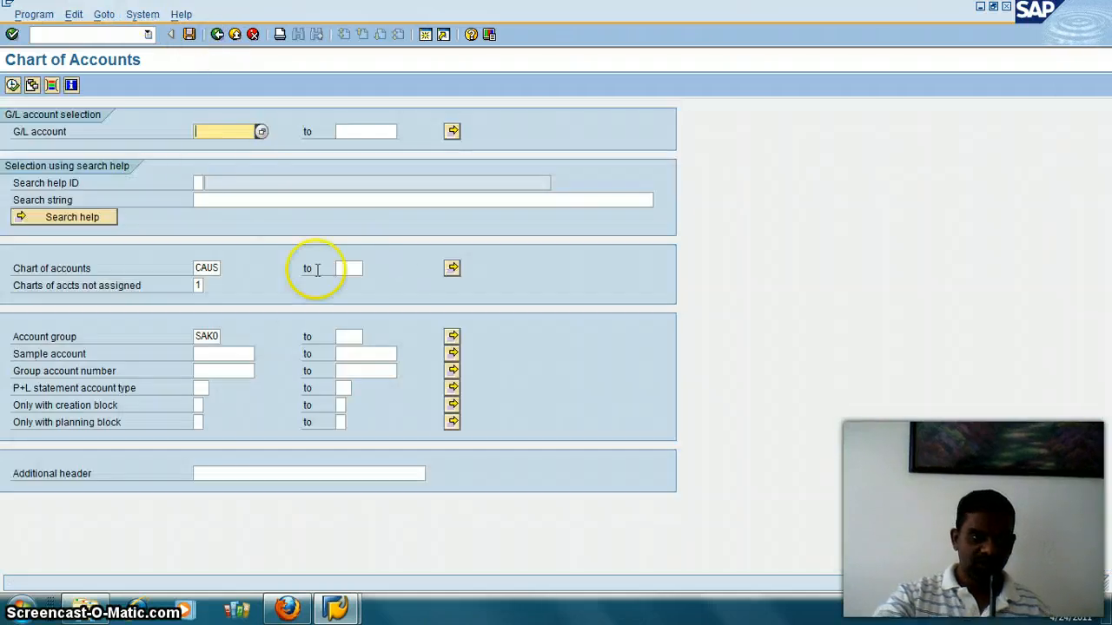
mouse_move(252, 278)
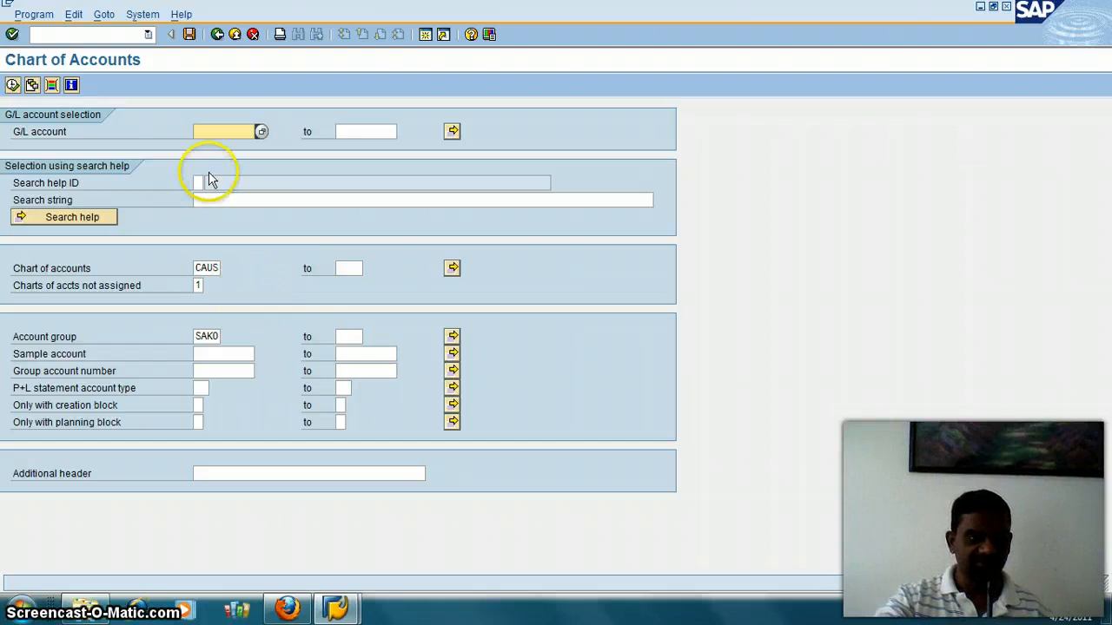
mouse_move(190, 34)
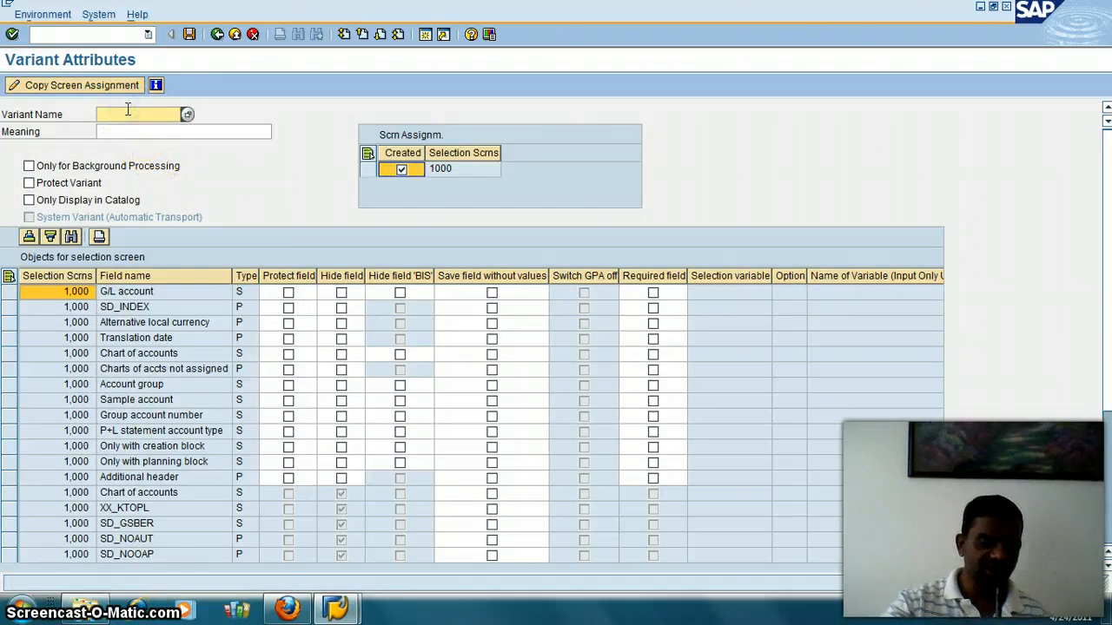
Step: Save the selections as variant ZTEST_VARIENT with meaning 'Test Varient'
type("zp1_variant11")
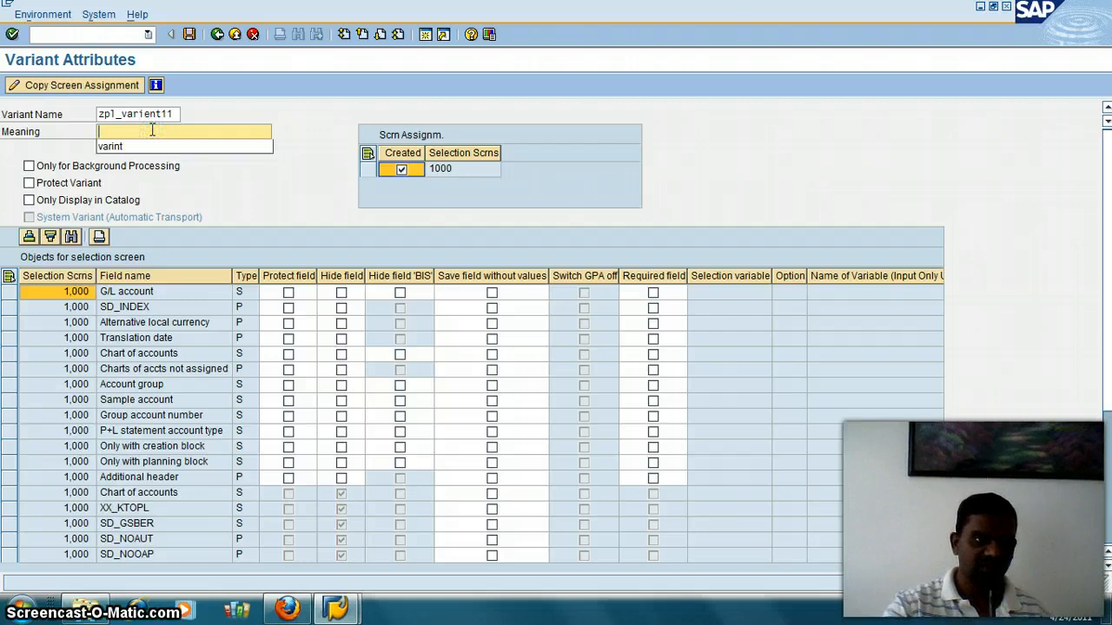
left_click(110, 146)
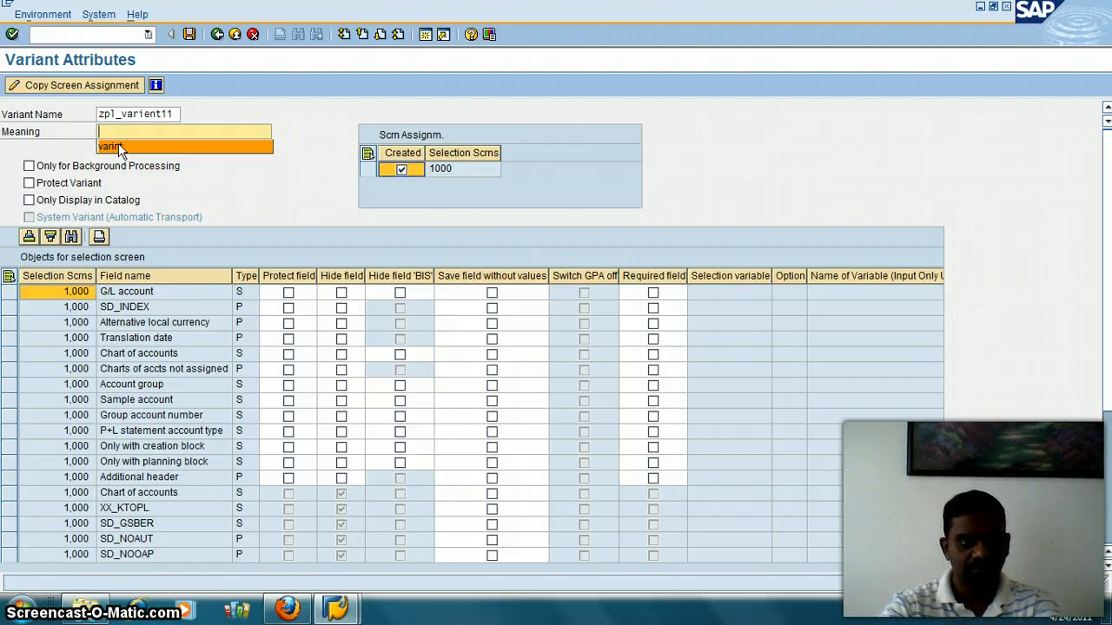
type("Test Varient")
left_click(137, 114)
type("ZTEST_VARIENT")
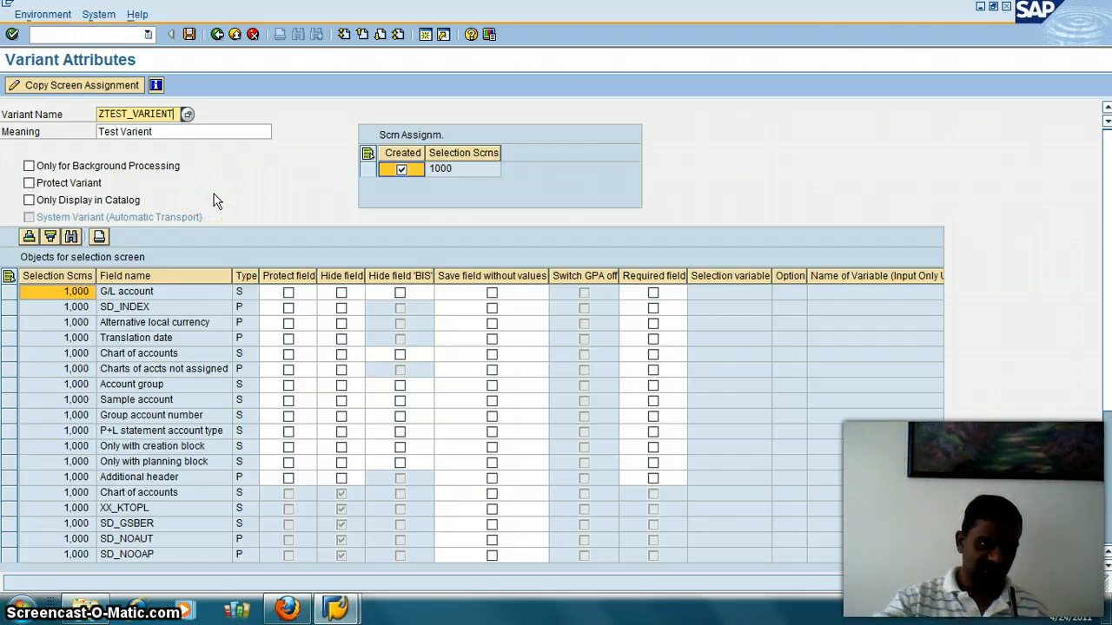
mouse_move(74, 413)
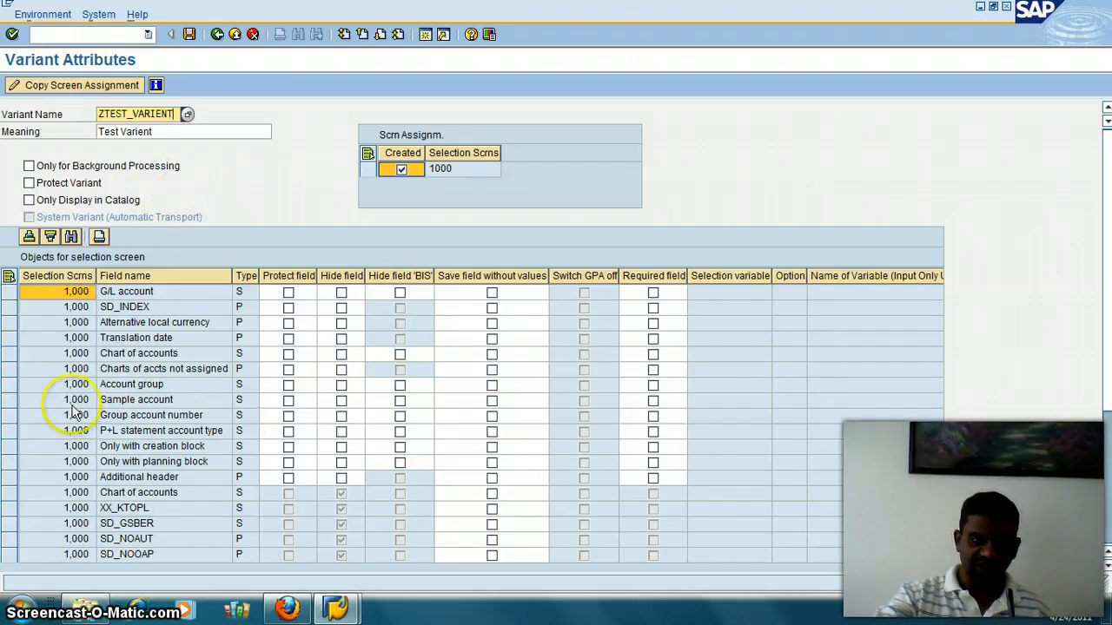
mouse_move(191, 48)
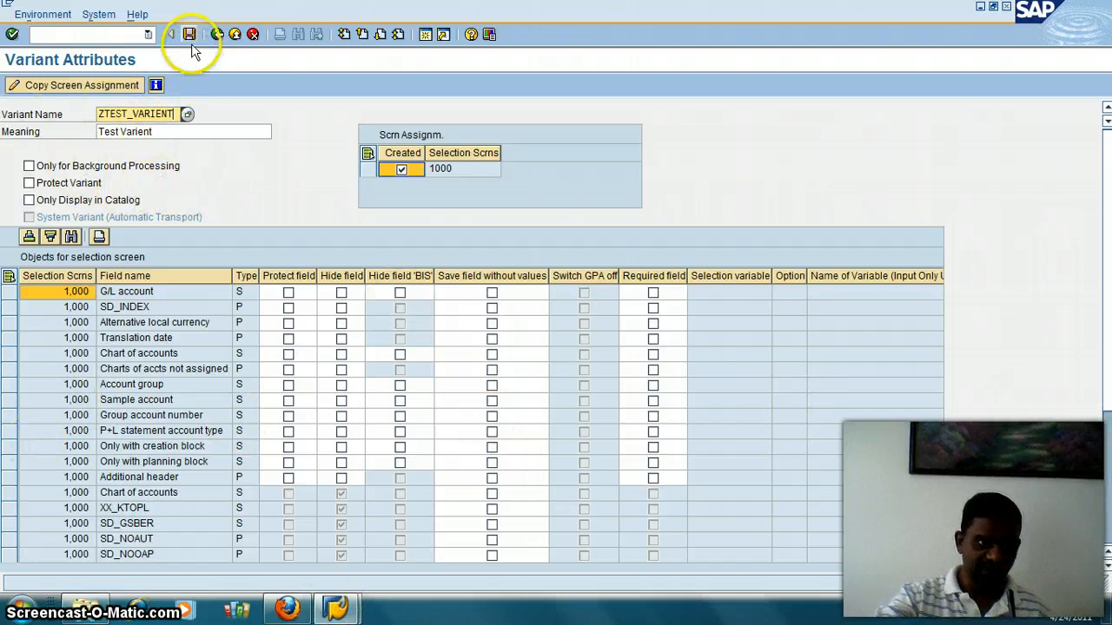
left_click(189, 34)
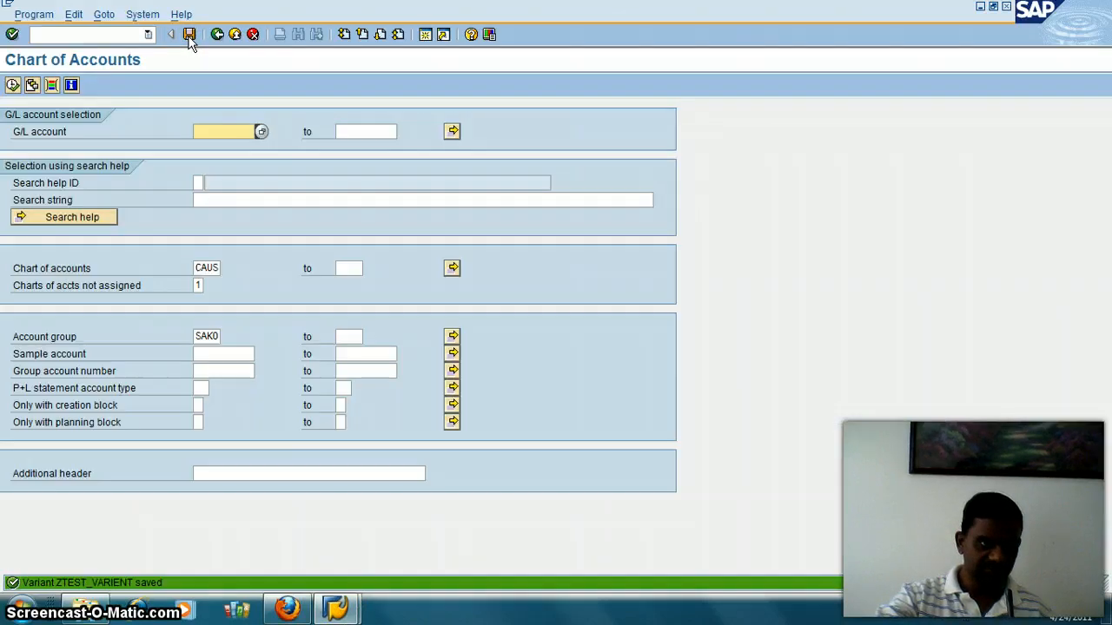
mouse_move(230, 256)
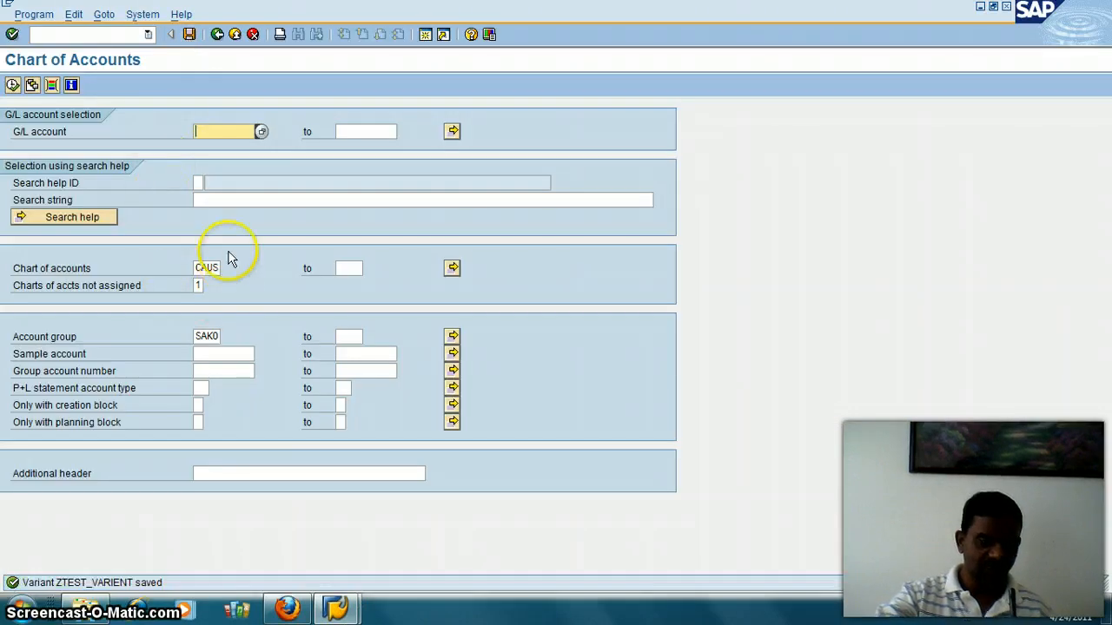
left_click(143, 13)
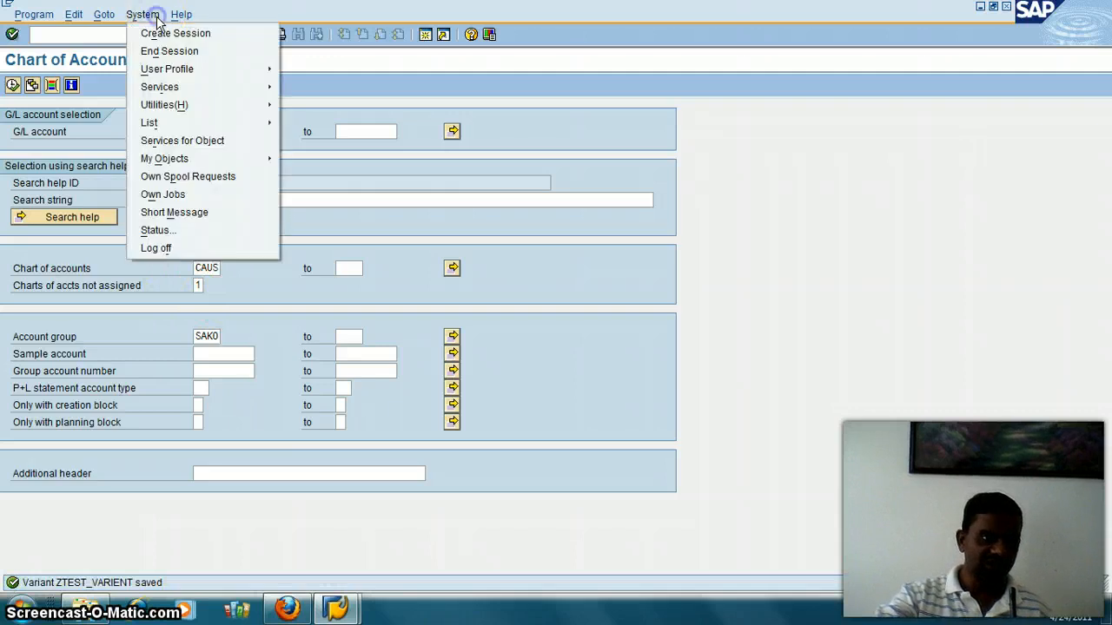
mouse_move(158, 230)
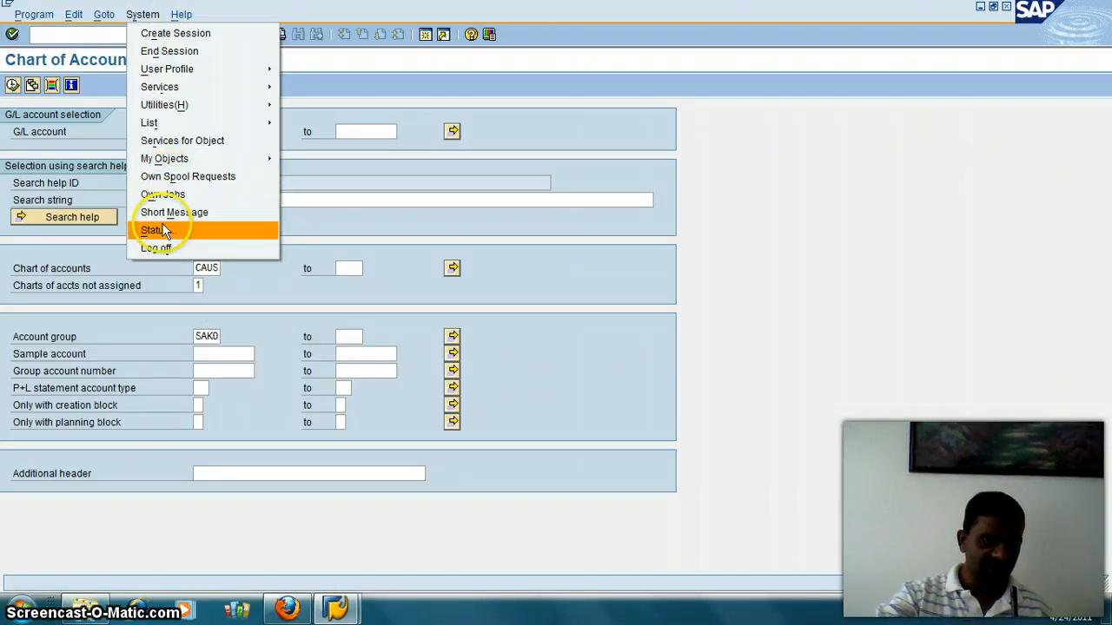
left_click(152, 229)
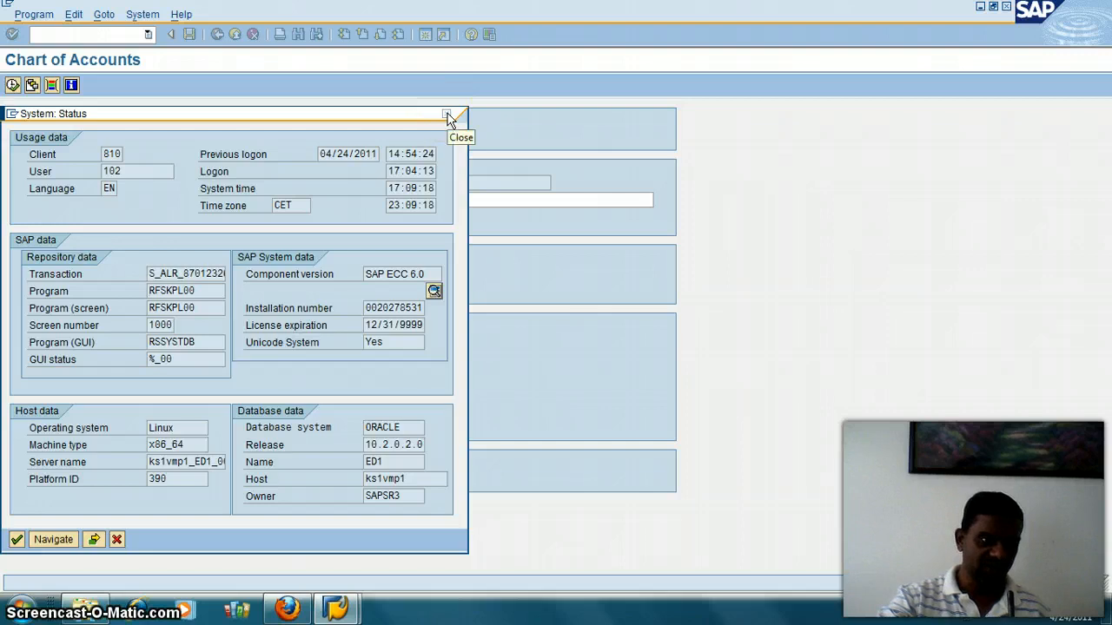
left_click(447, 114)
type("/")
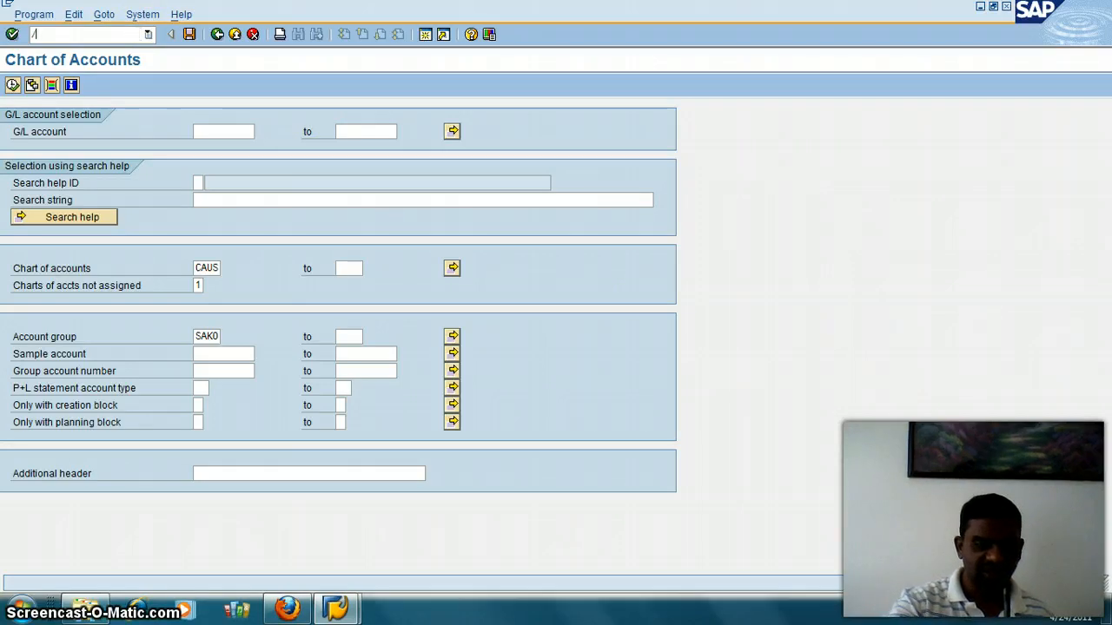
Step: Go to SM36 and enter job name zbatch_job_test_RFSKPL00 for a new background job, class C
type("nsm")
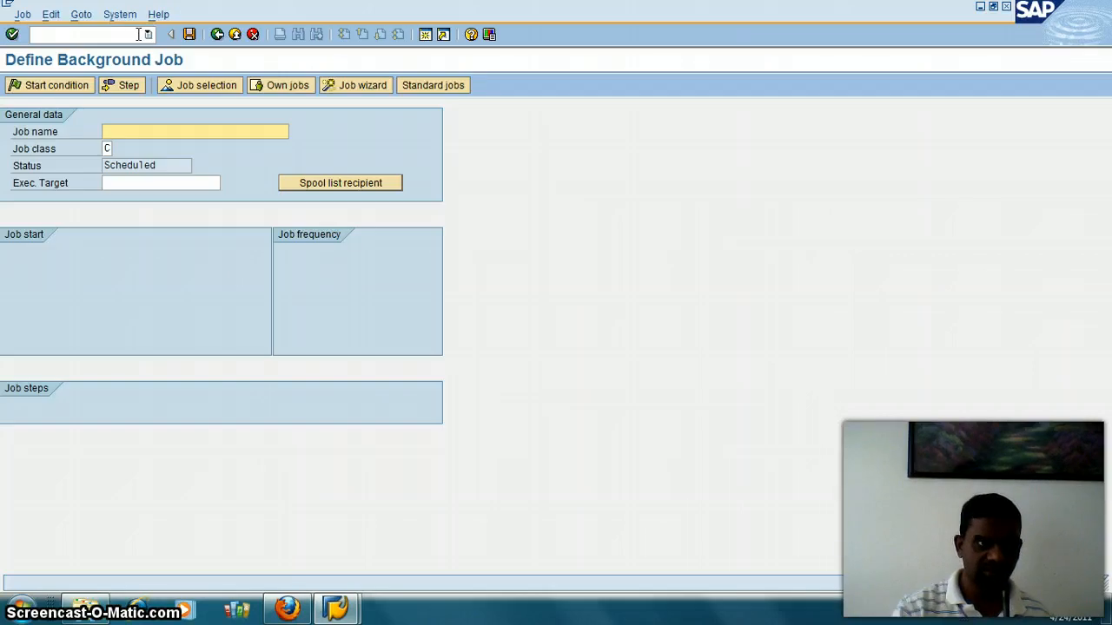
left_click(195, 131)
type("zbatch_job_test_RFSKPL00")
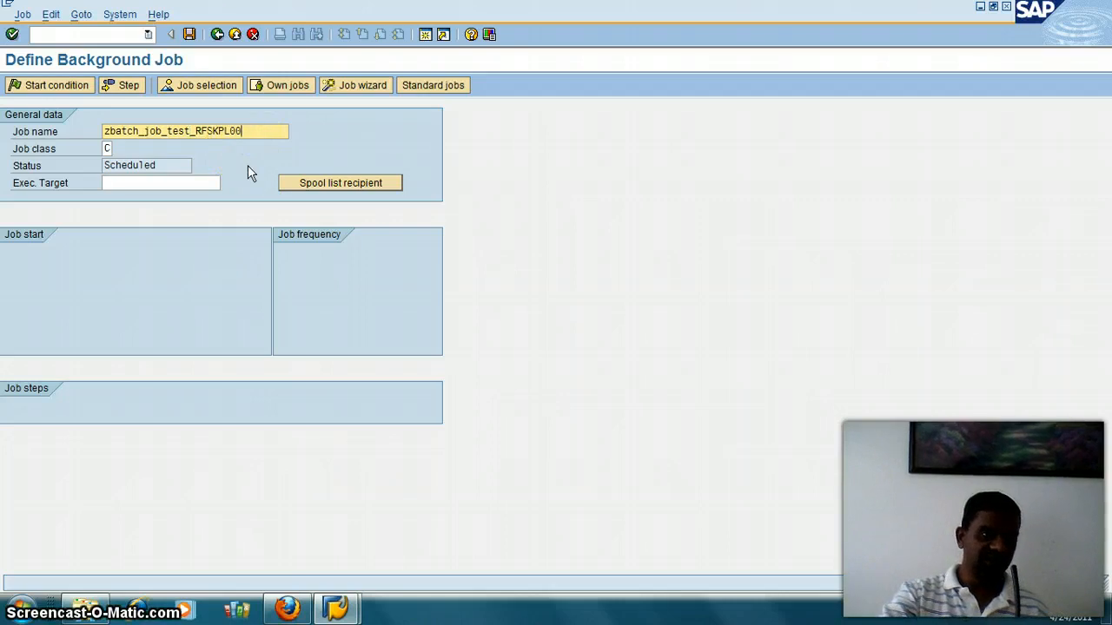
mouse_move(246, 172)
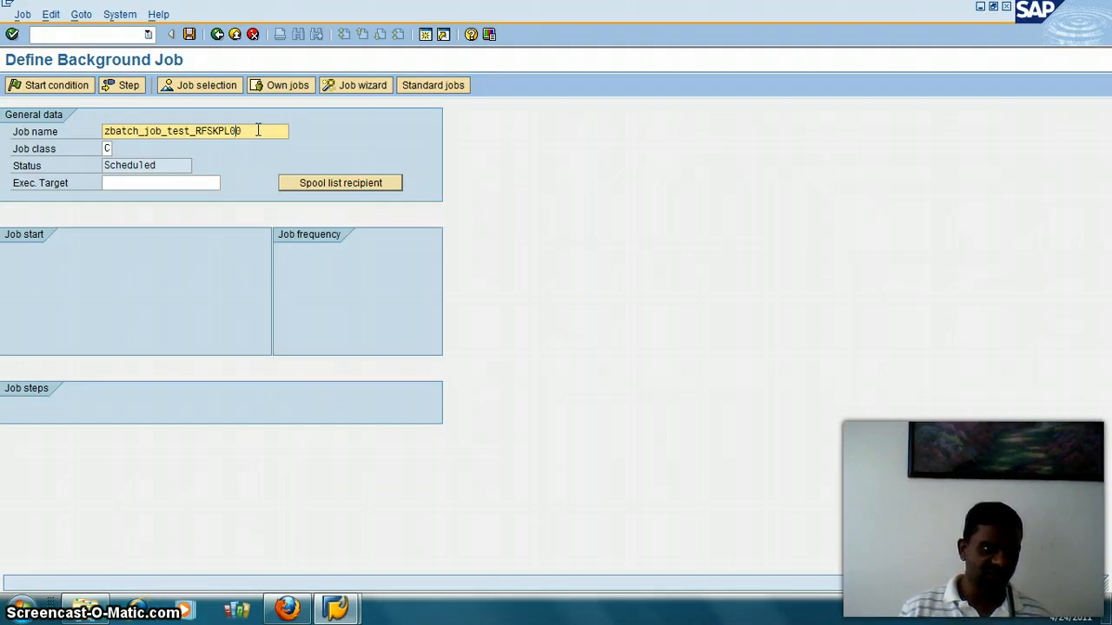
type("0")
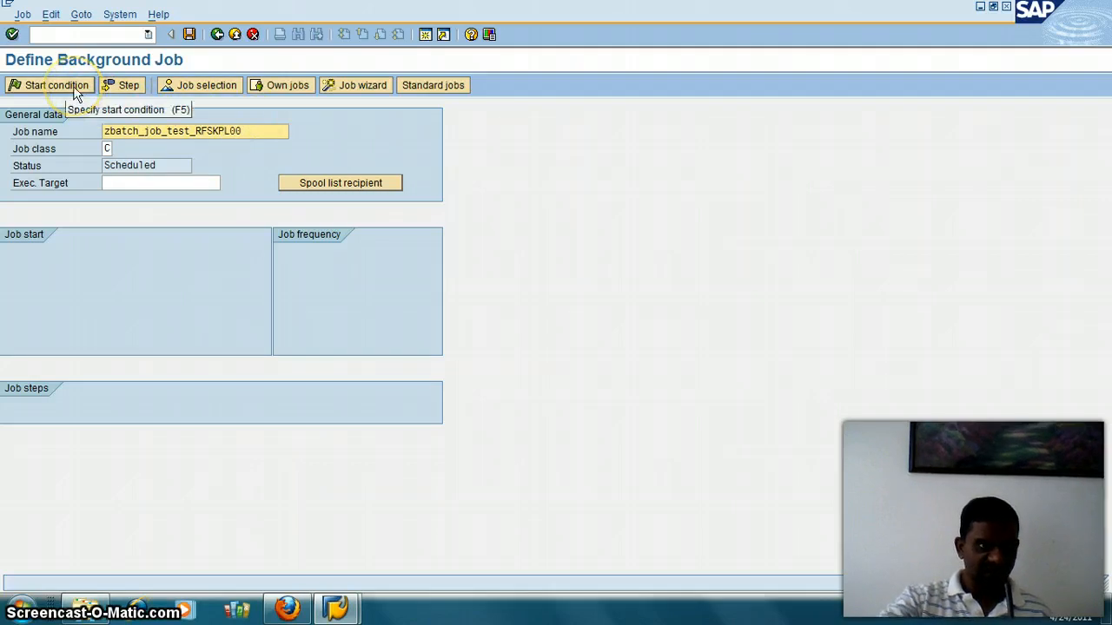
left_click(49, 85)
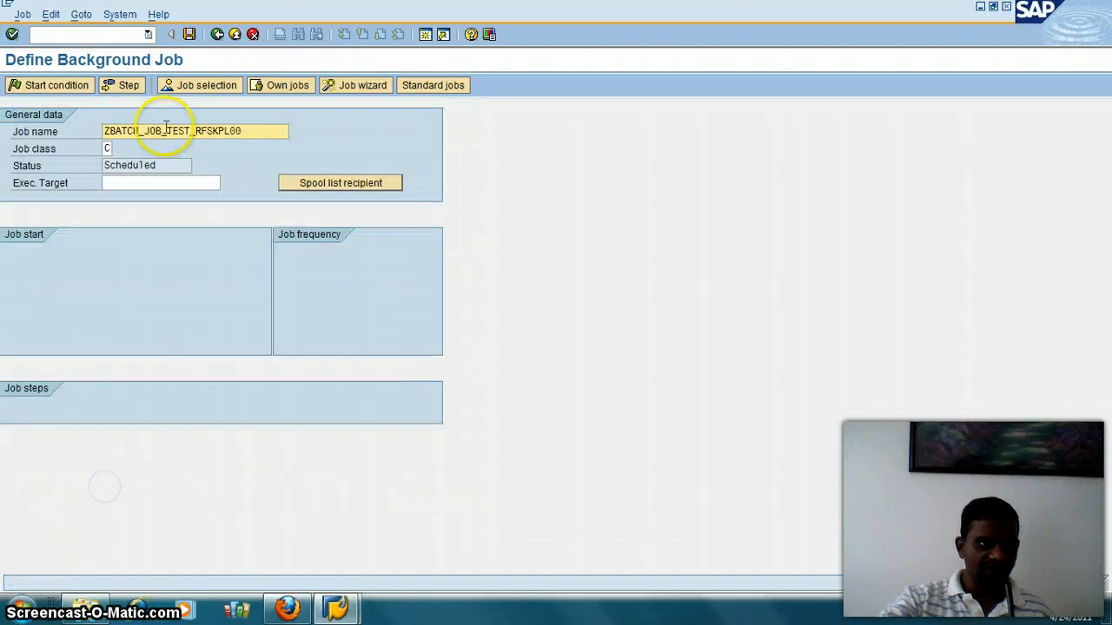
mouse_move(128, 86)
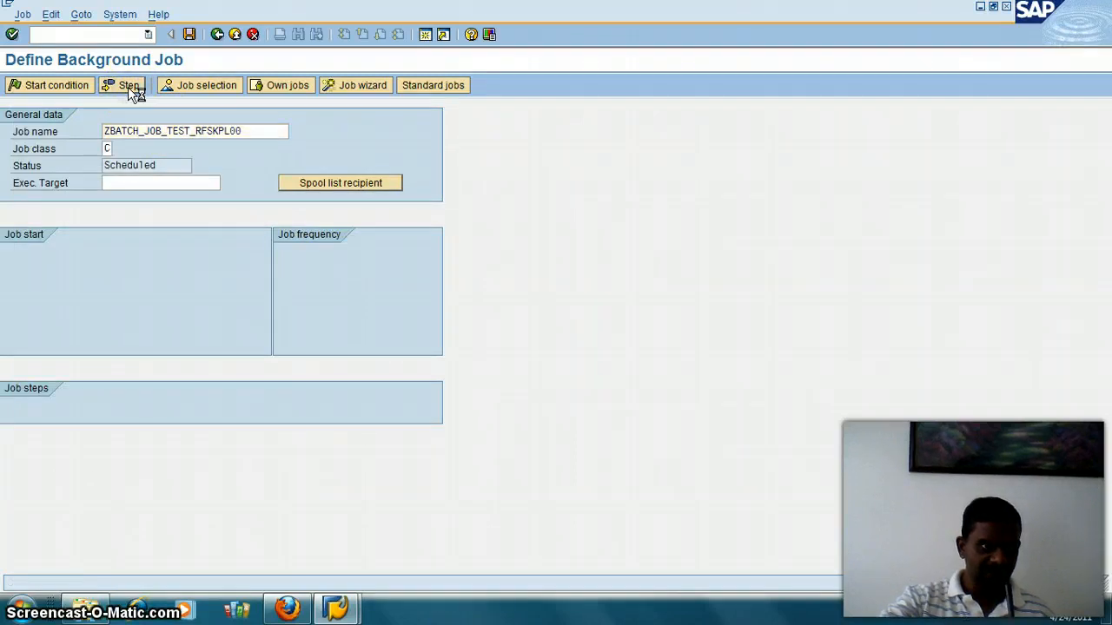
Step: Start defining Step 1 for job ZBATCH_JOB_TEST_RFSKPL00
left_click(122, 85)
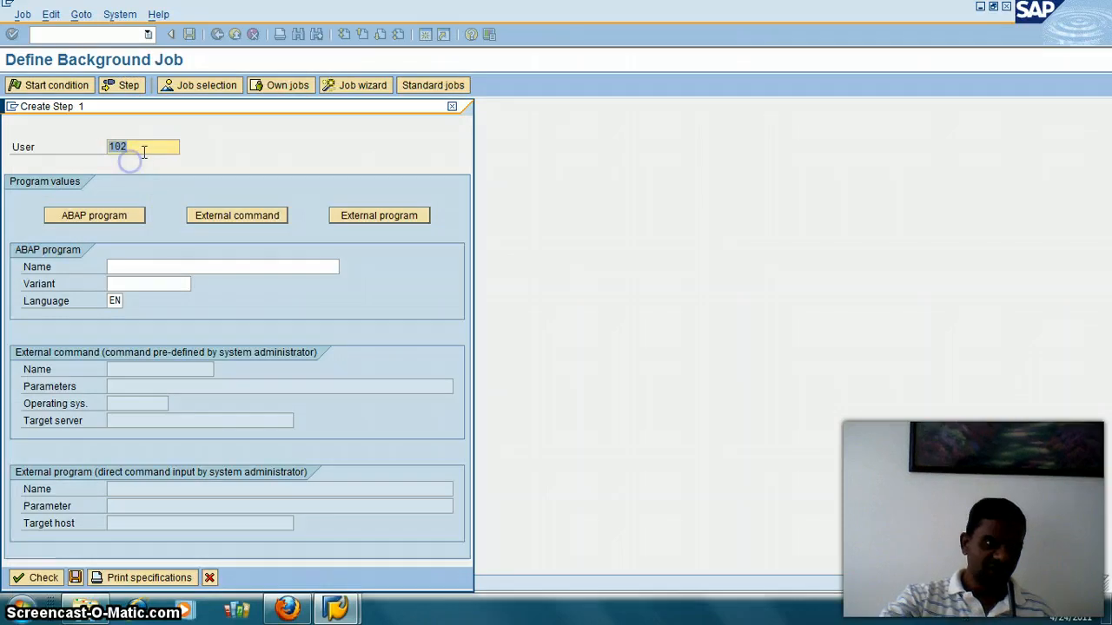
mouse_move(130, 170)
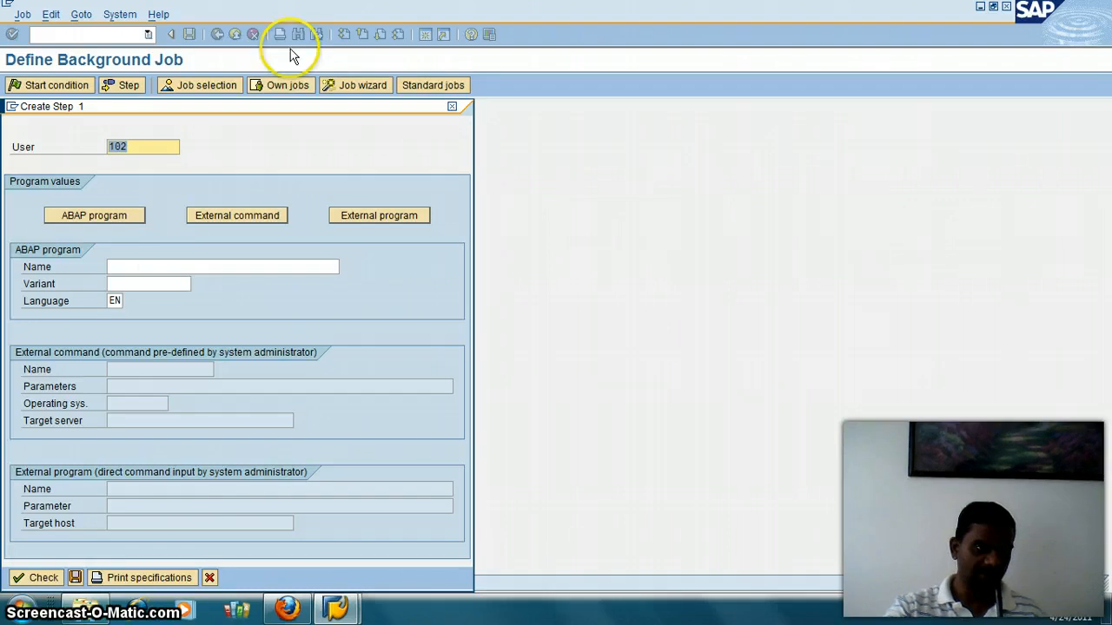
Step: Set the step's ABAP program to RFSKPL00 and pick variant ZTEST_VARIENT from the F4 list
left_click(222, 266)
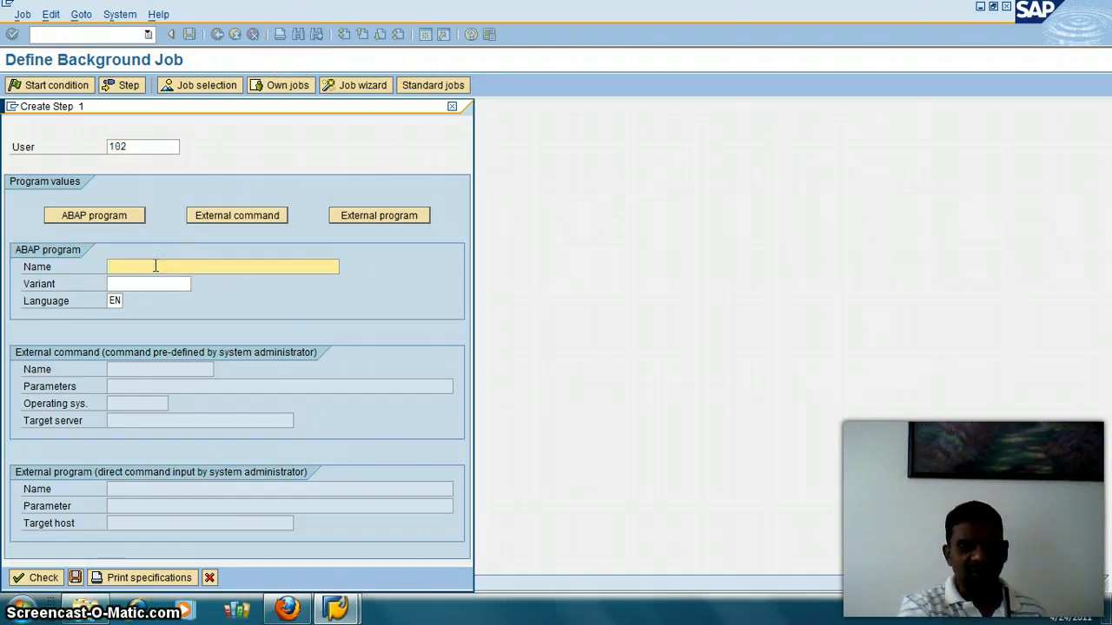
type("RFSKPL00")
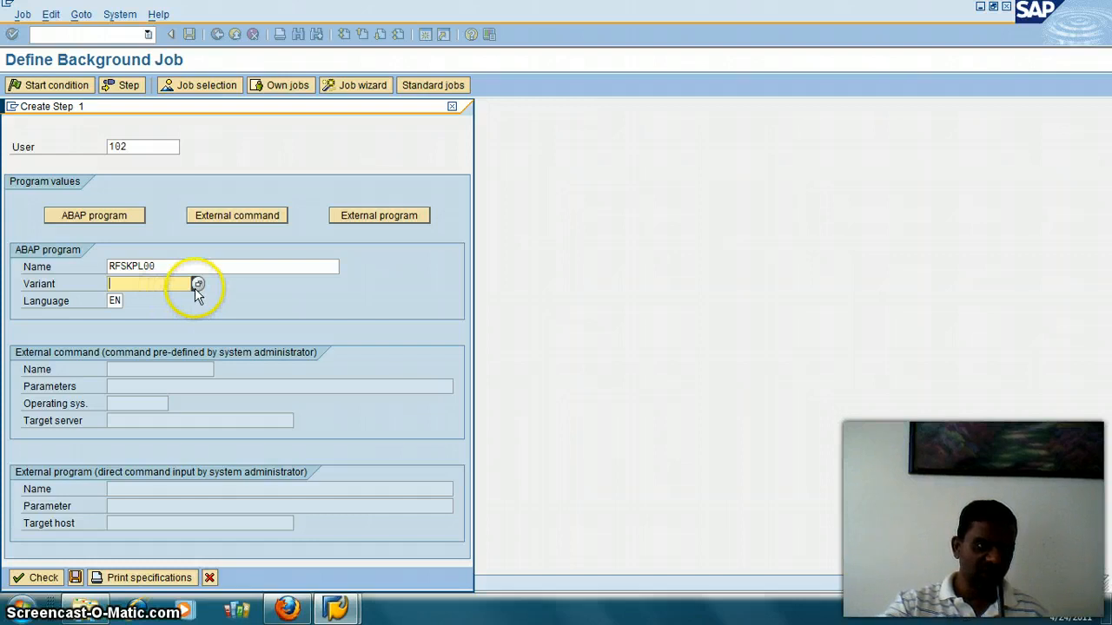
left_click(198, 284)
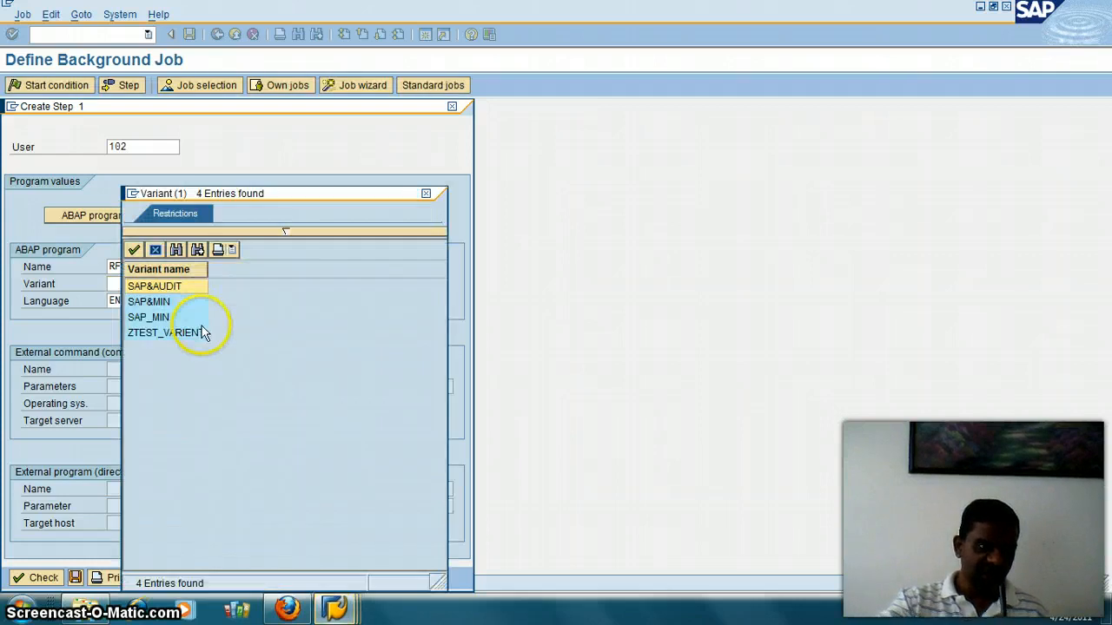
double_click(173, 333)
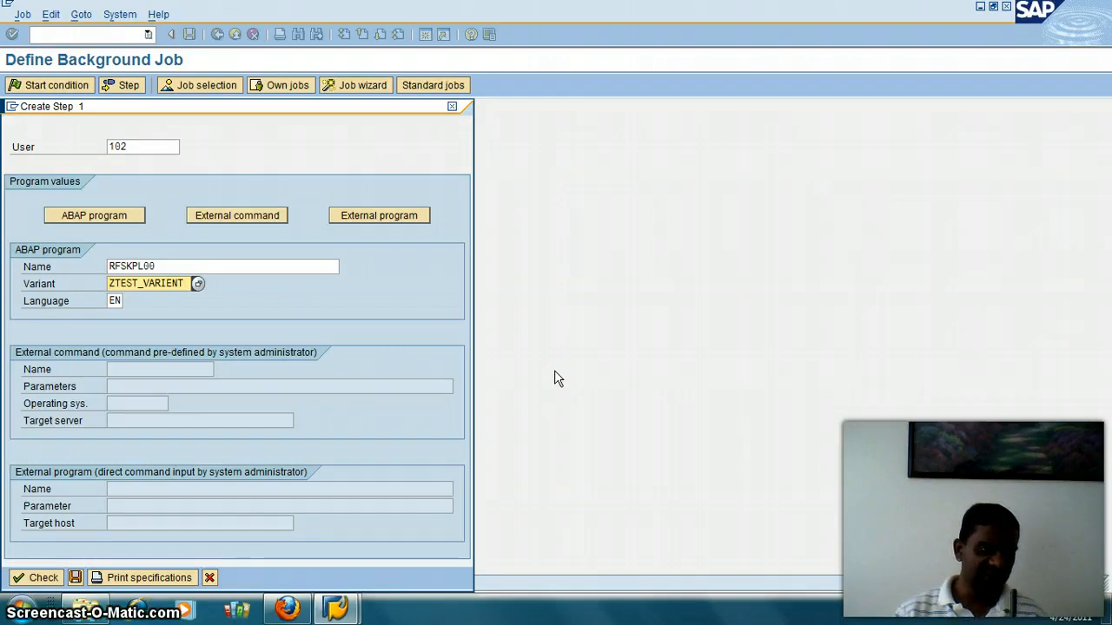
mouse_move(230, 536)
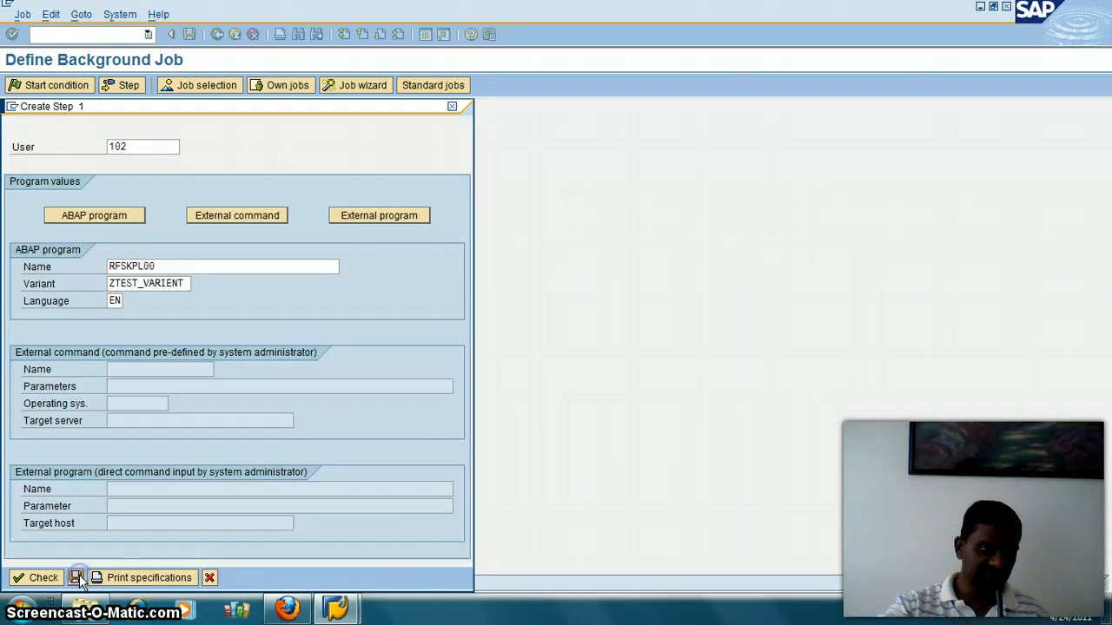
Step: Save Step 1 so the Step List Overview shows RFSKPL00 with ZTEST_VARIENT
left_click(78, 578)
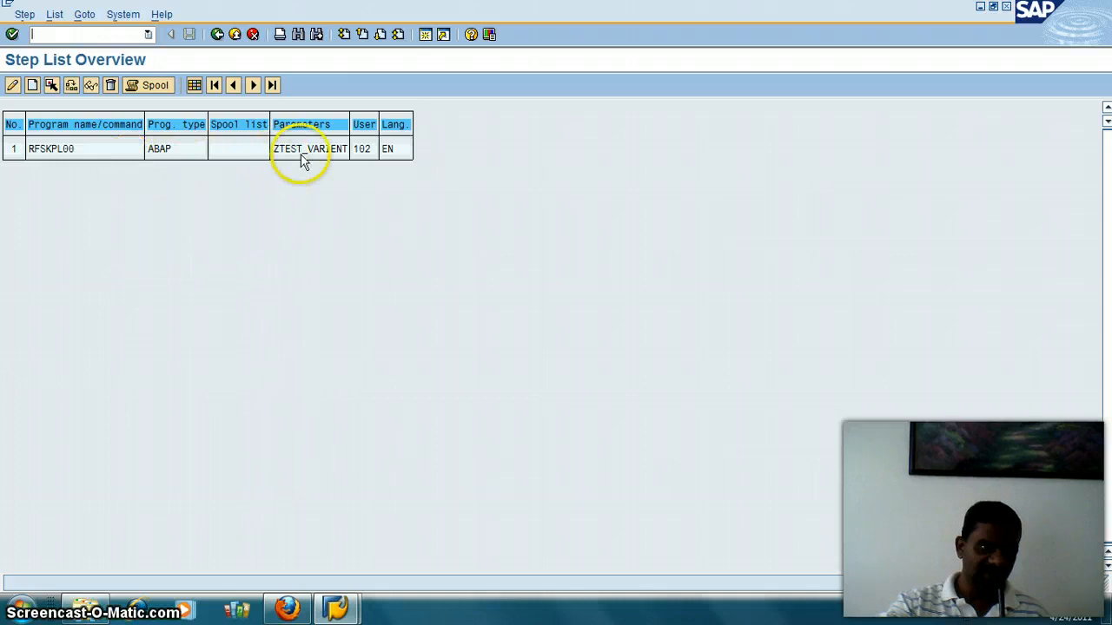
mouse_move(362, 159)
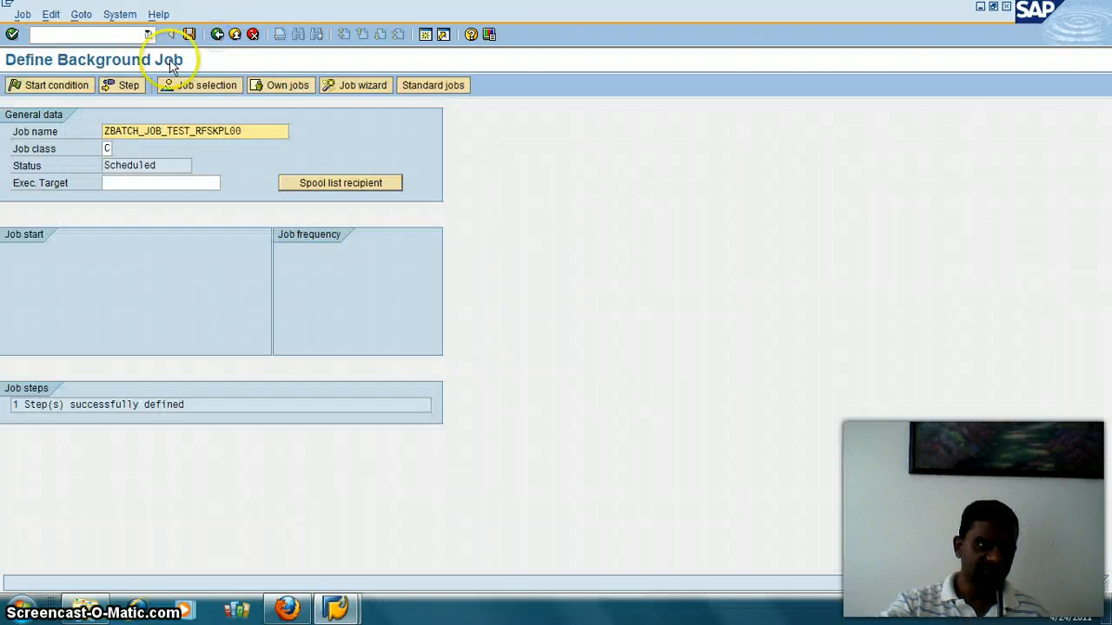
mouse_move(189, 34)
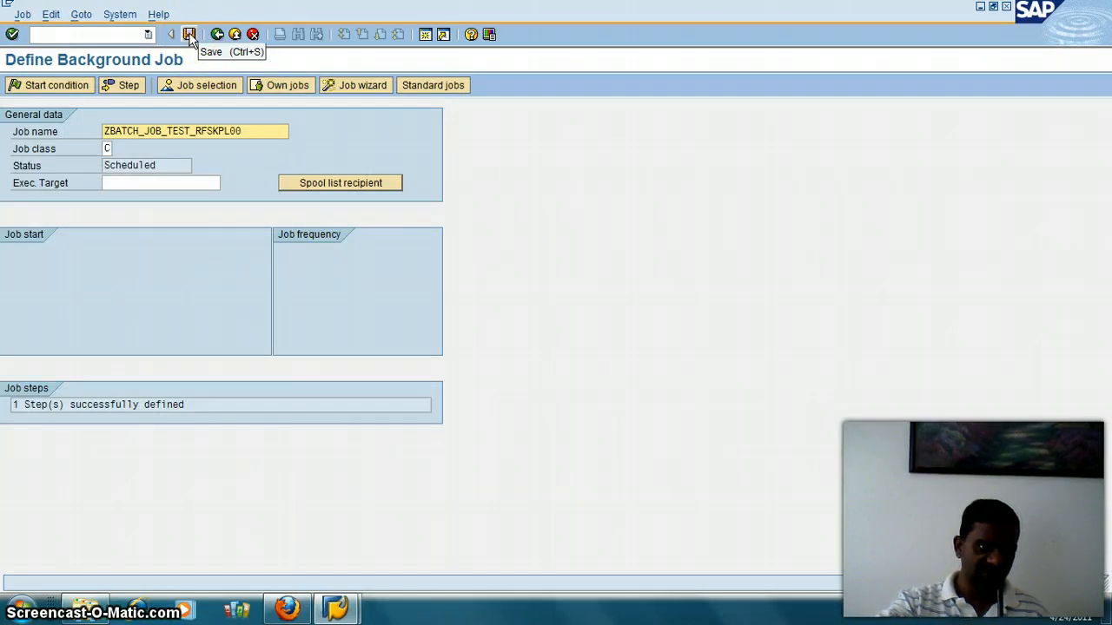
Step: Save job ZBATCH_JOB_TEST_RFSKPL00 so its status becomes Scheduled
left_click(189, 33)
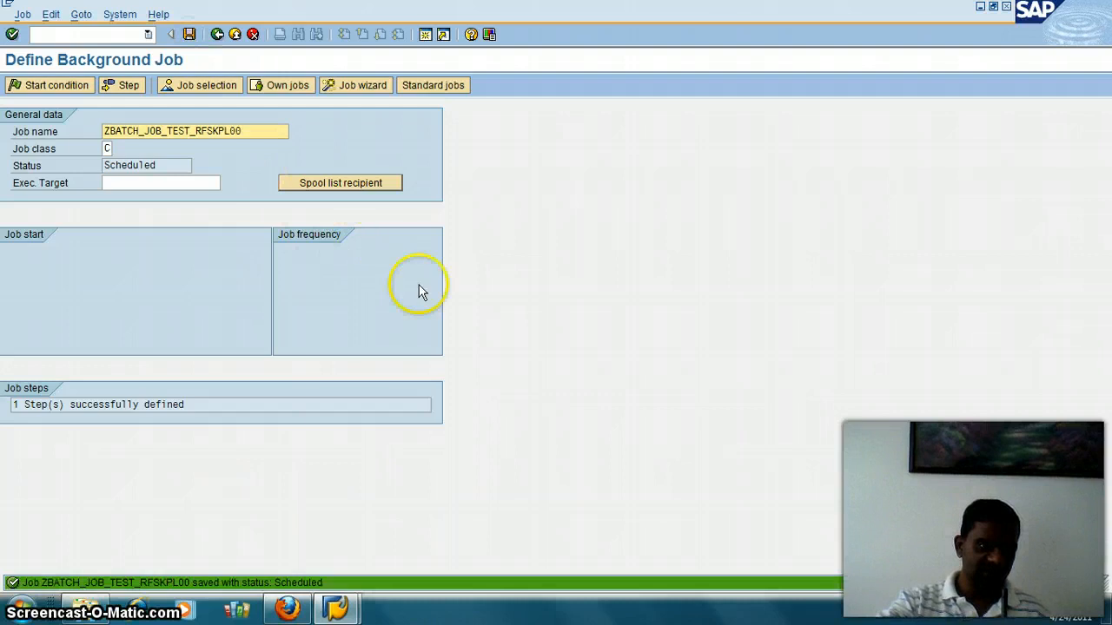
mouse_move(65, 582)
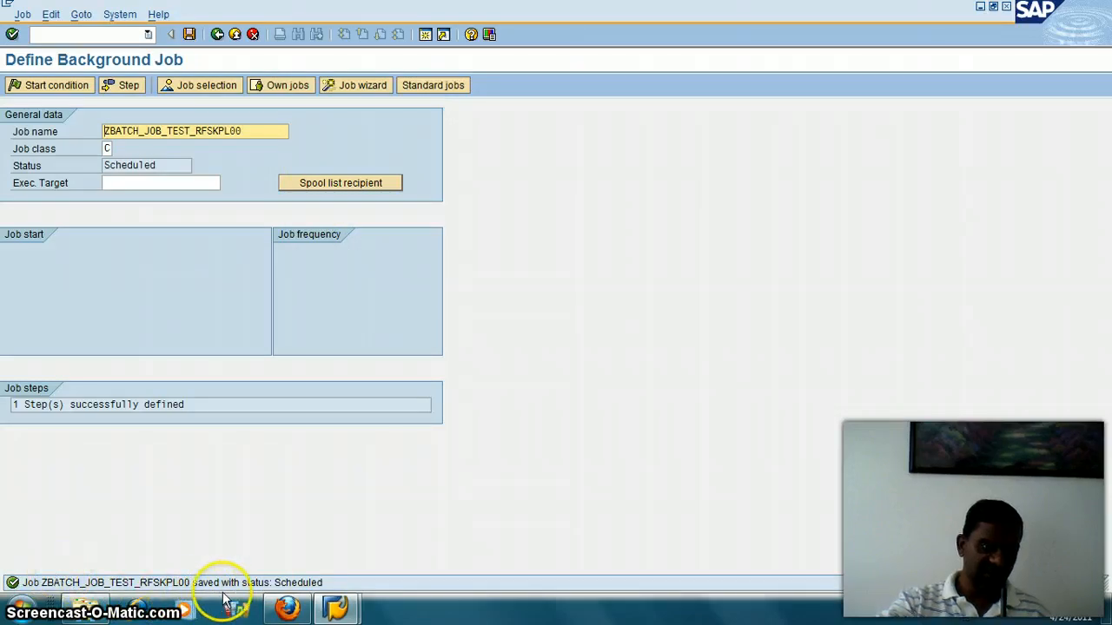
mouse_move(170, 591)
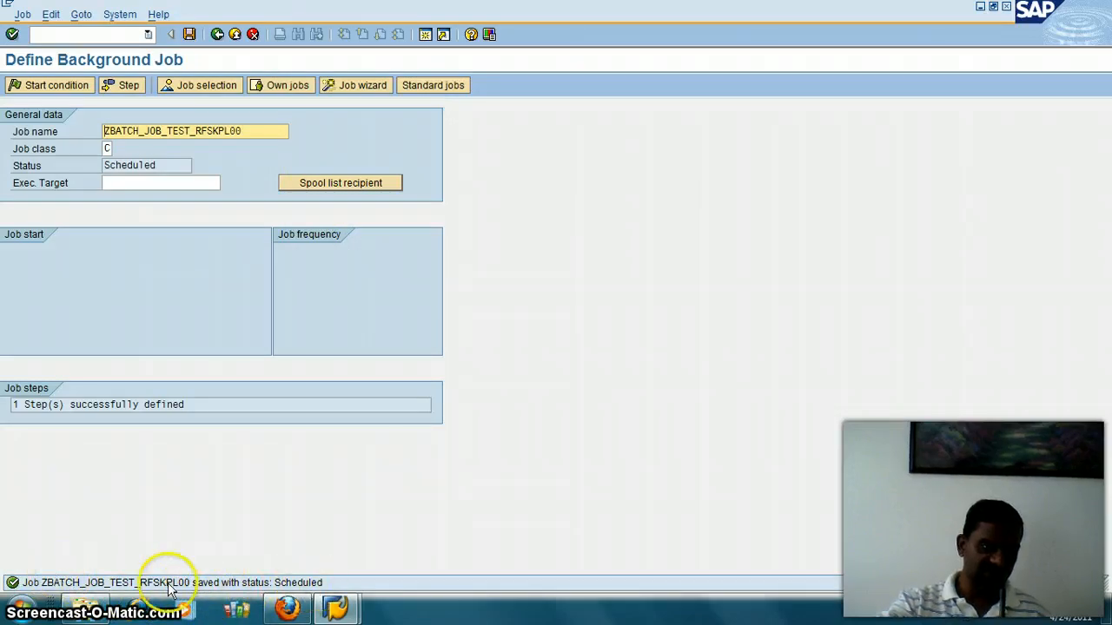
mouse_move(347, 569)
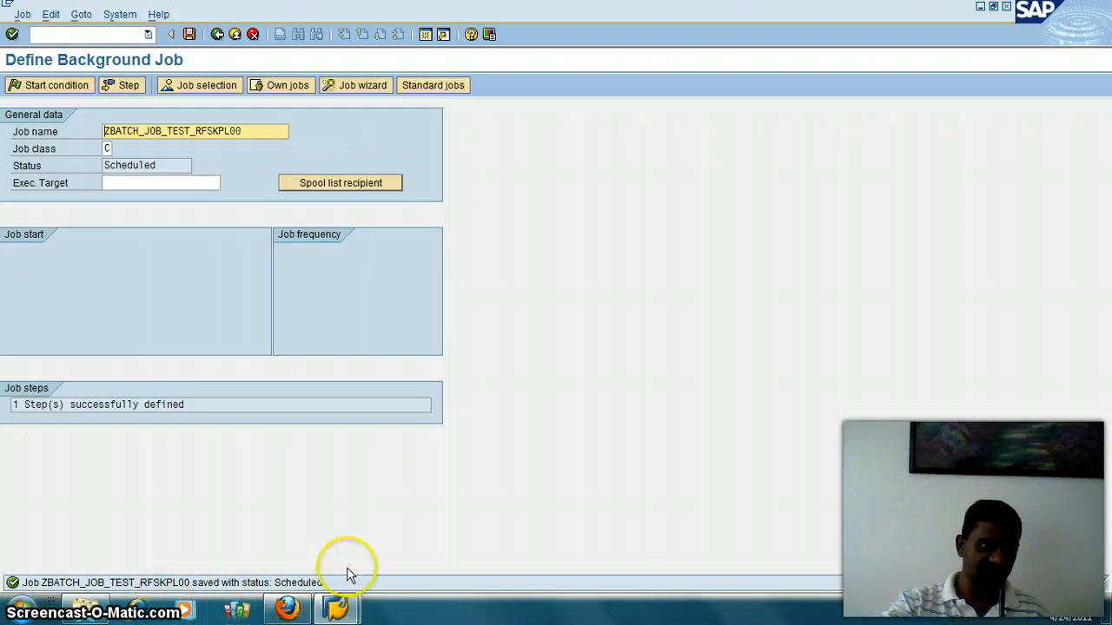
mouse_move(313, 473)
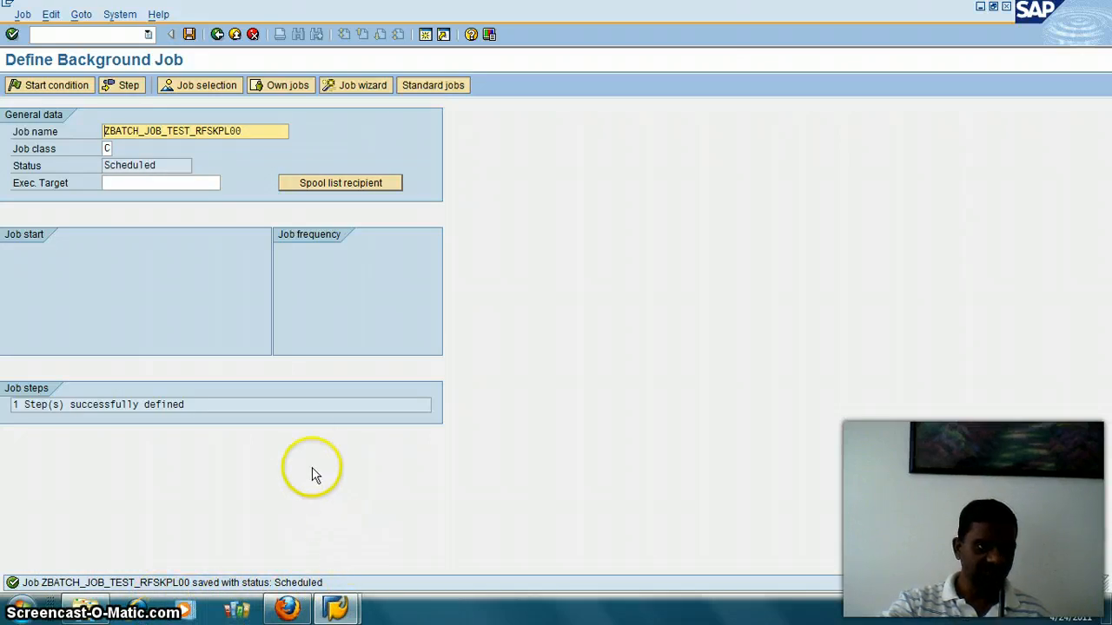
mouse_move(122, 369)
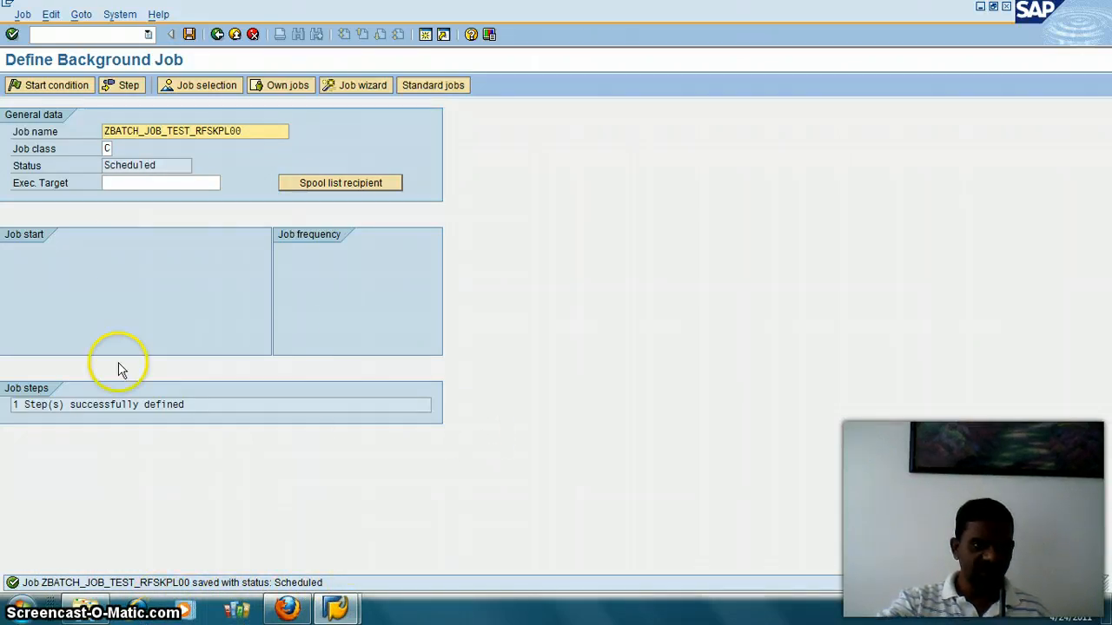
mouse_move(328, 282)
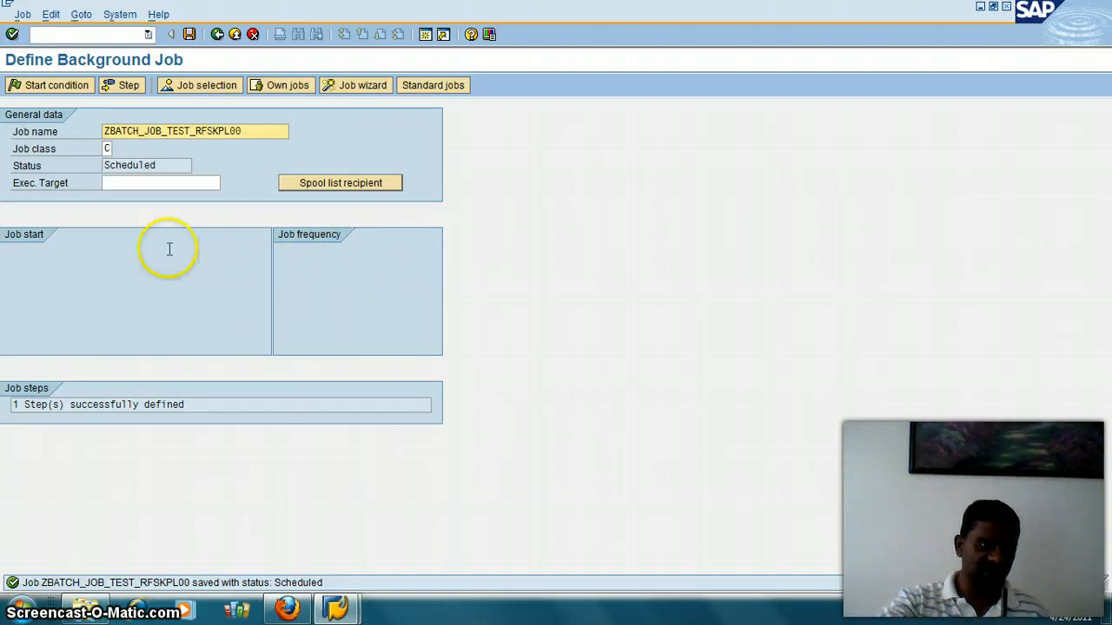
mouse_move(50, 84)
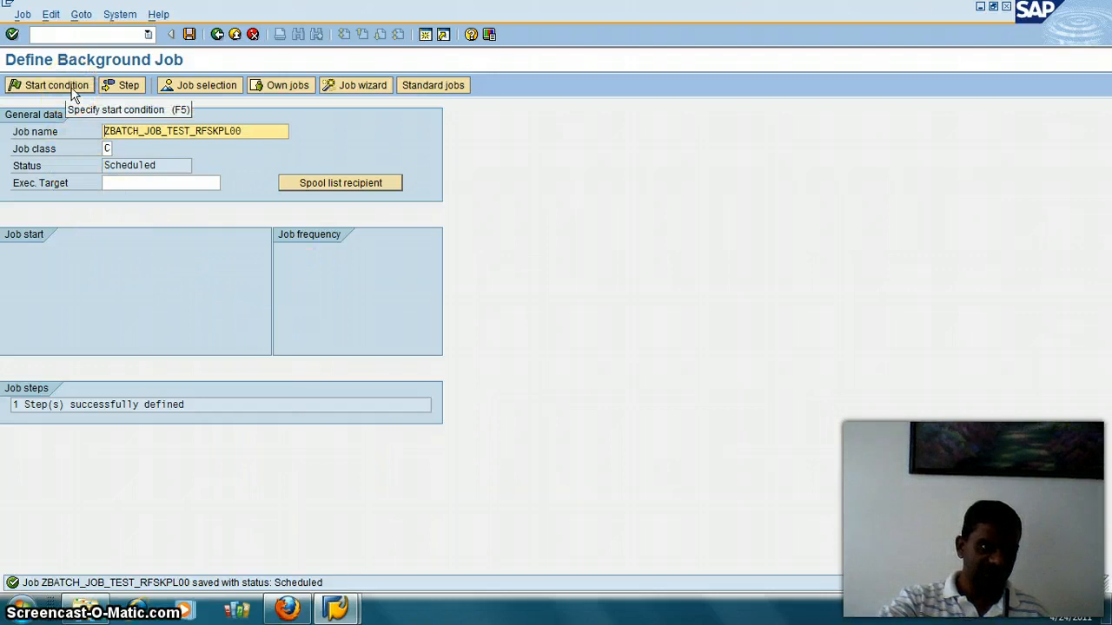
Step: In the job's start condition choose Date/Time scheduling and mark it as a periodic job
left_click(50, 84)
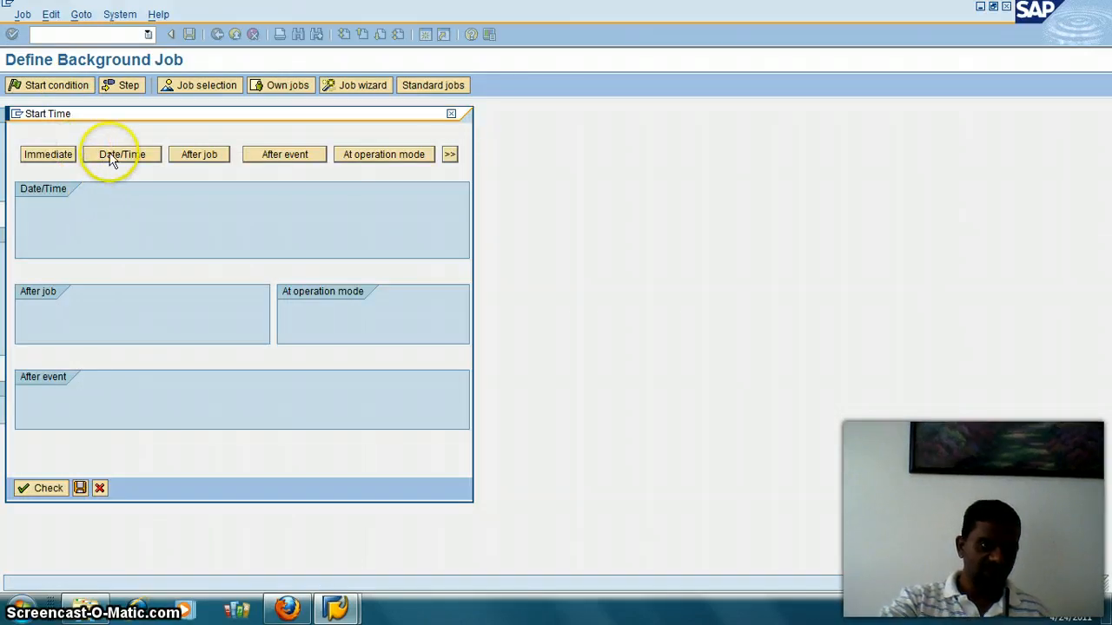
left_click(121, 153)
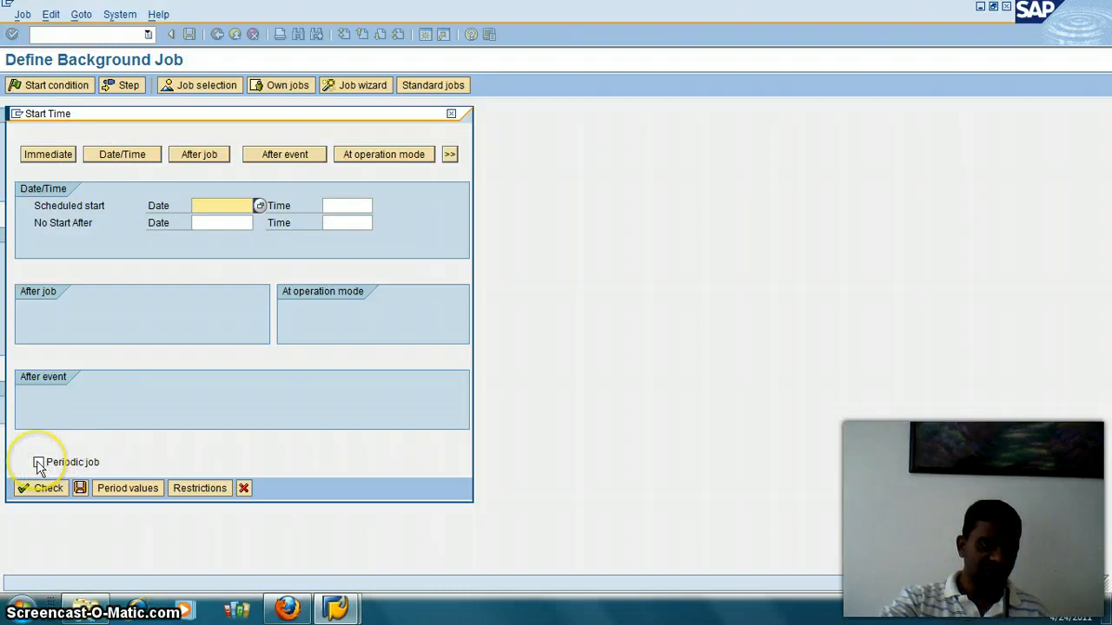
left_click(38, 462)
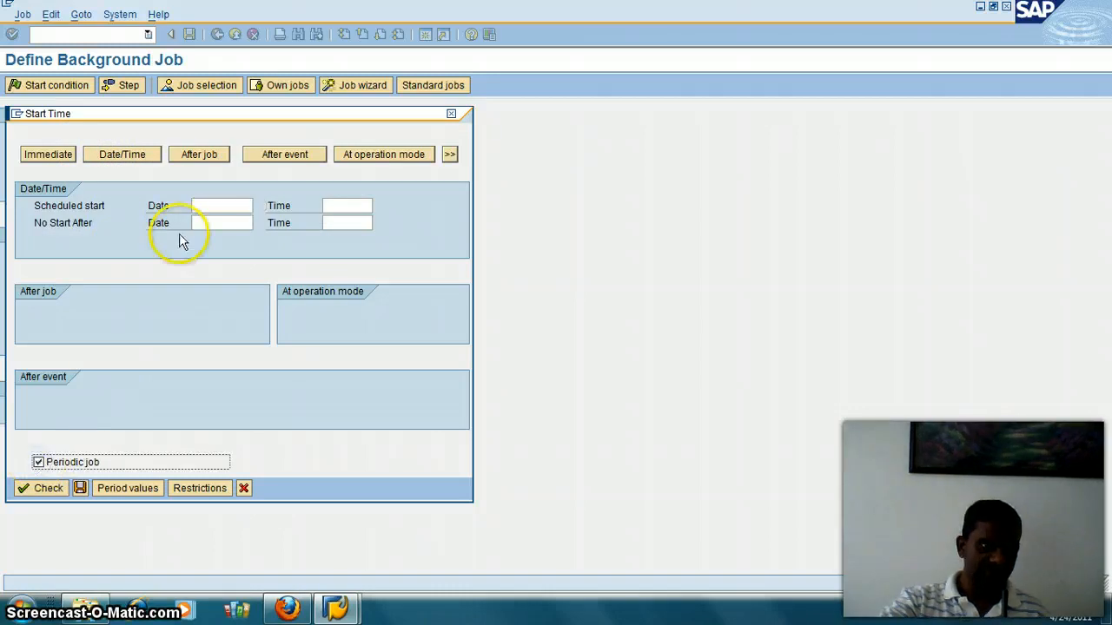
left_click(221, 206)
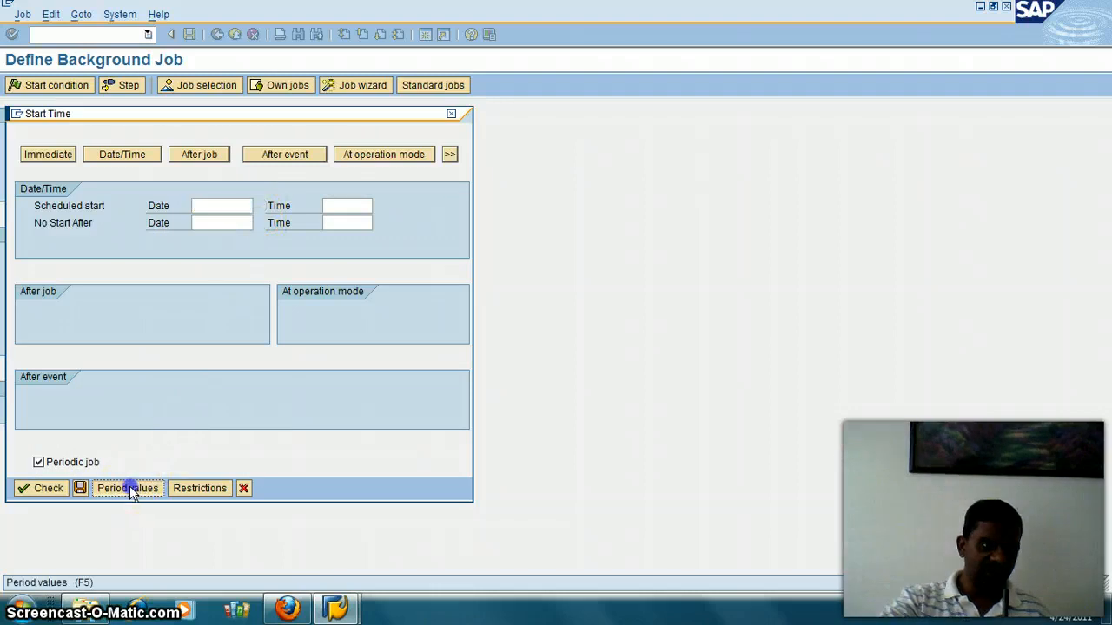
Step: Choose a daily repetition period, then switch the start to Immediate
left_click(127, 487)
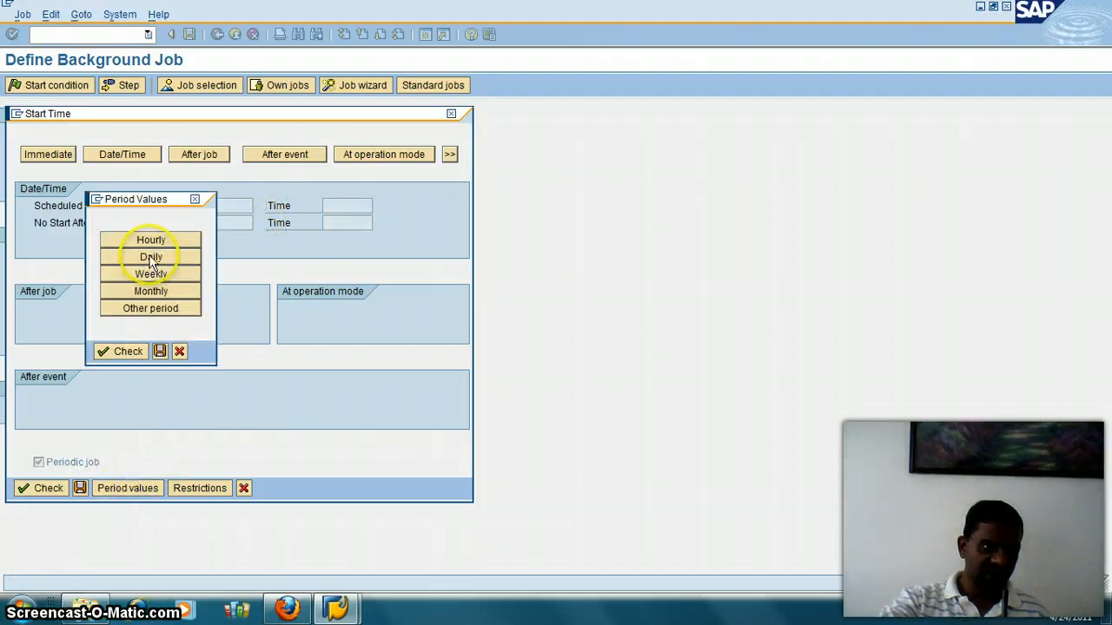
left_click(150, 257)
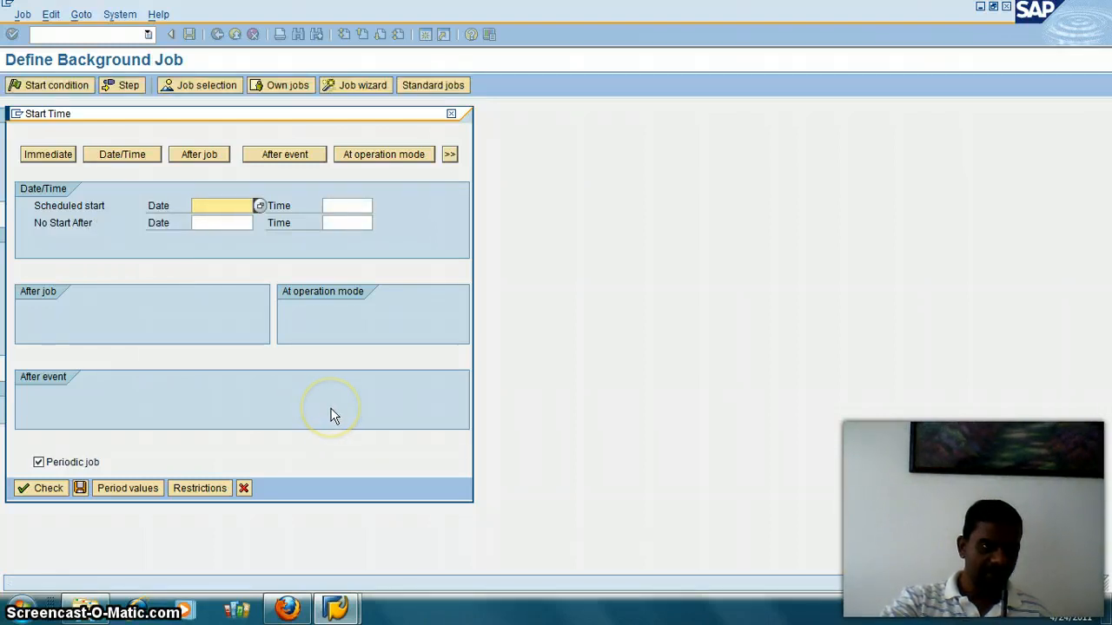
mouse_move(256, 352)
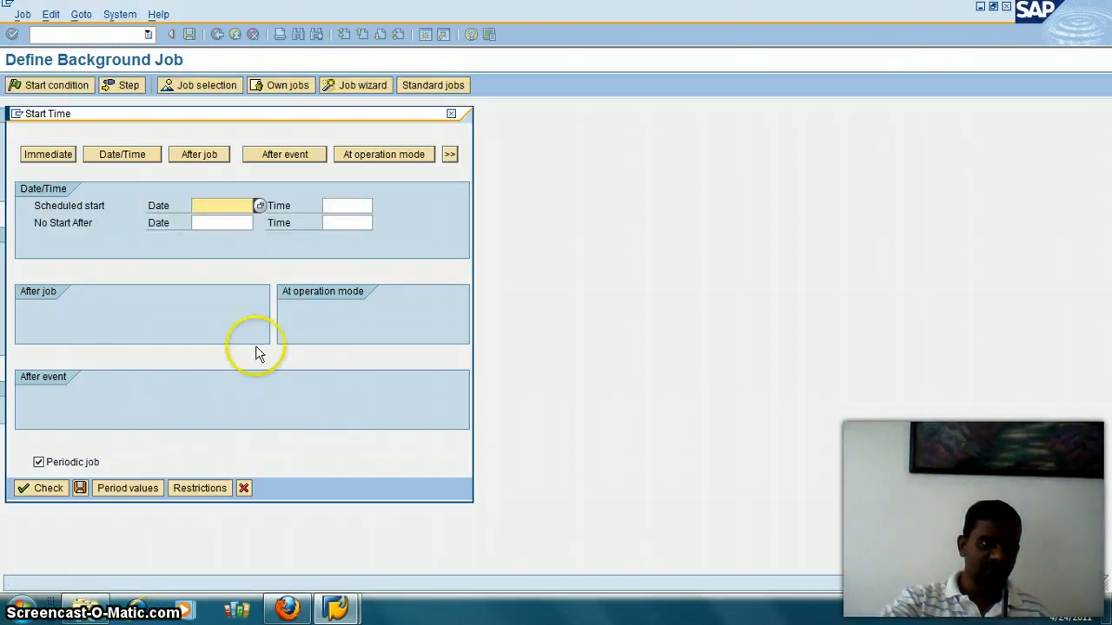
mouse_move(336, 260)
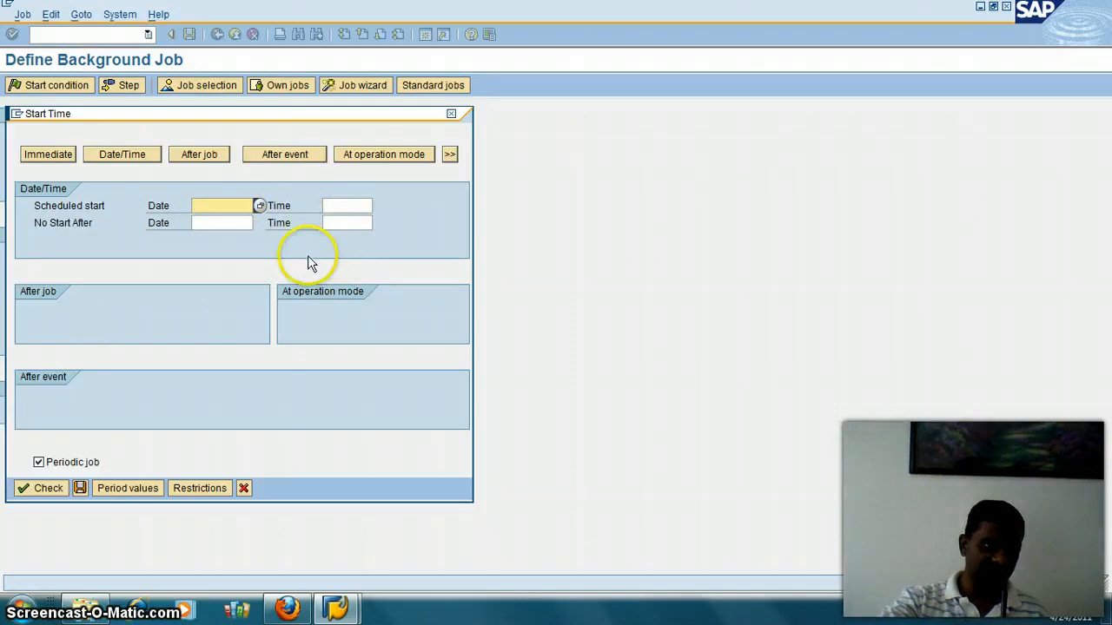
mouse_move(372, 267)
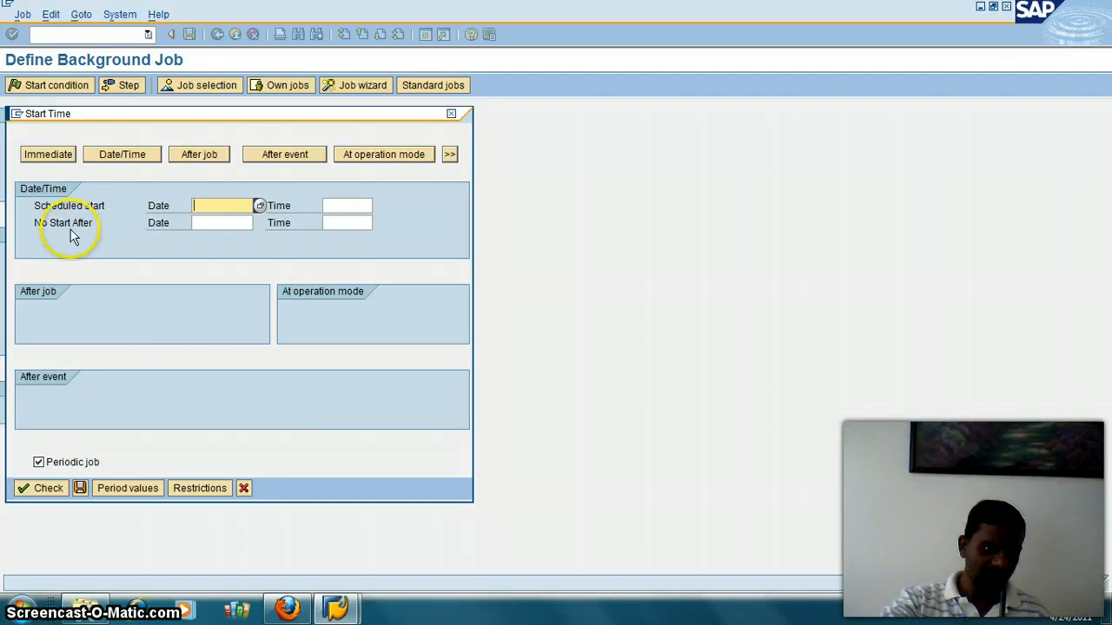
left_click(48, 154)
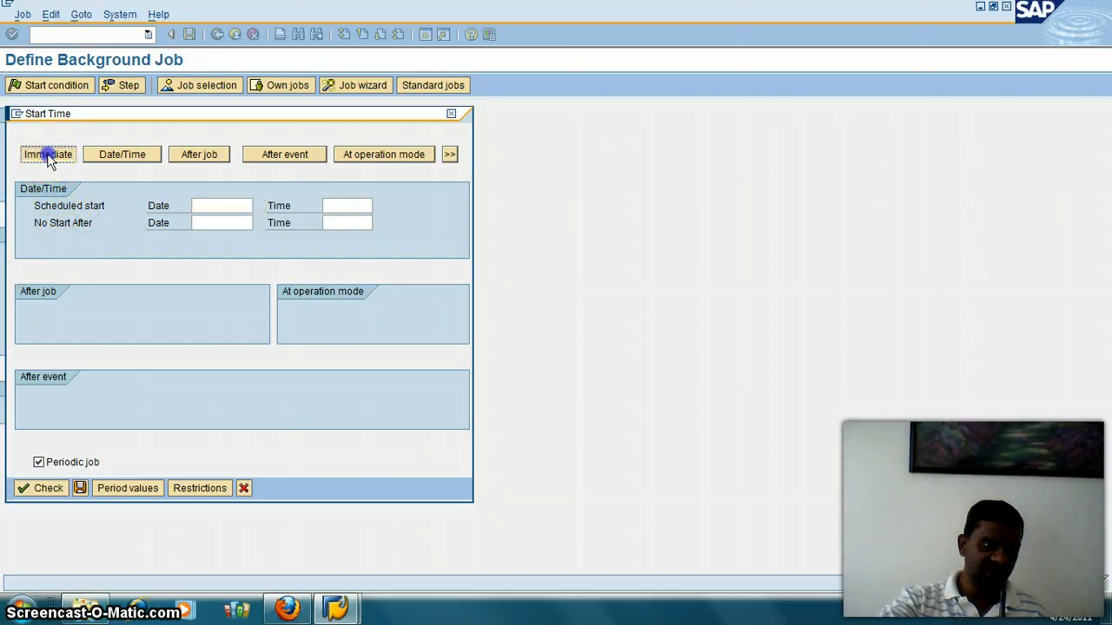